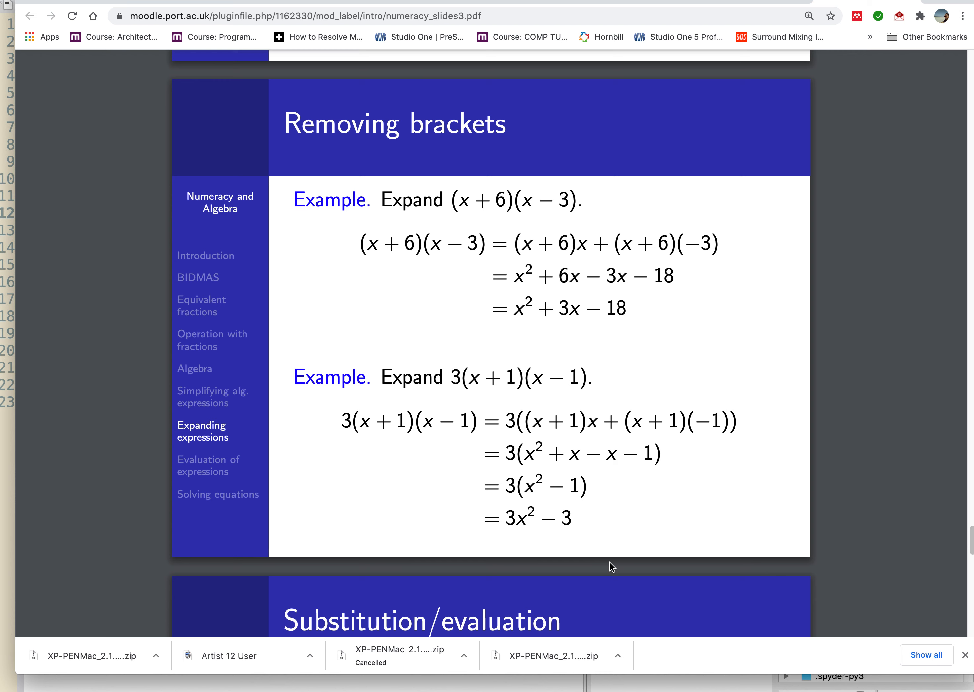
mouse_move(405, 202)
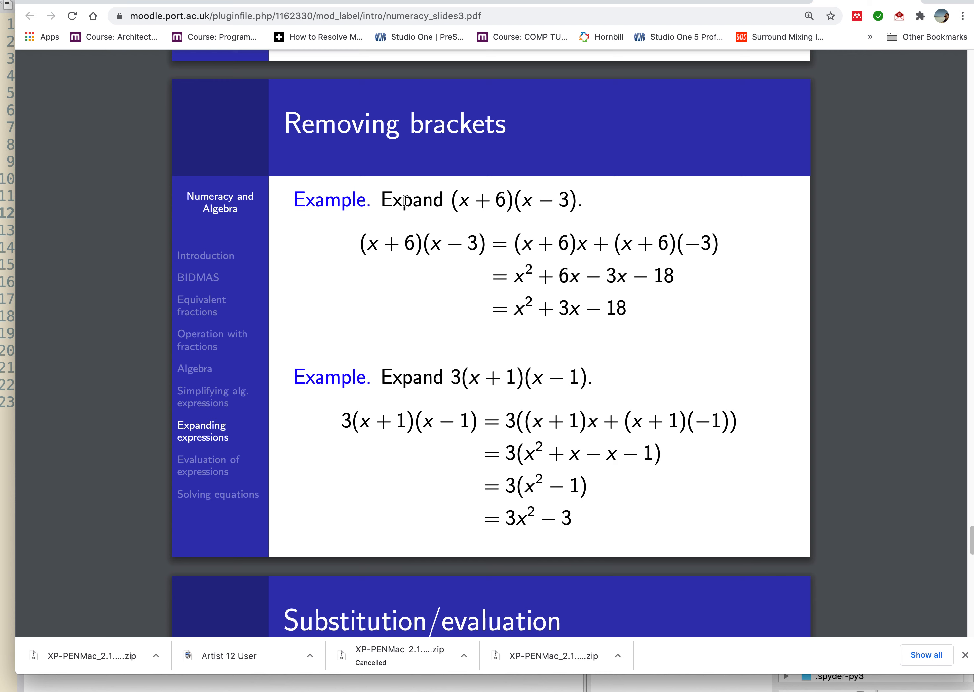
Review the slide's expanded result x² + 3x − 18 before coding.
drag(453, 200, 572, 200)
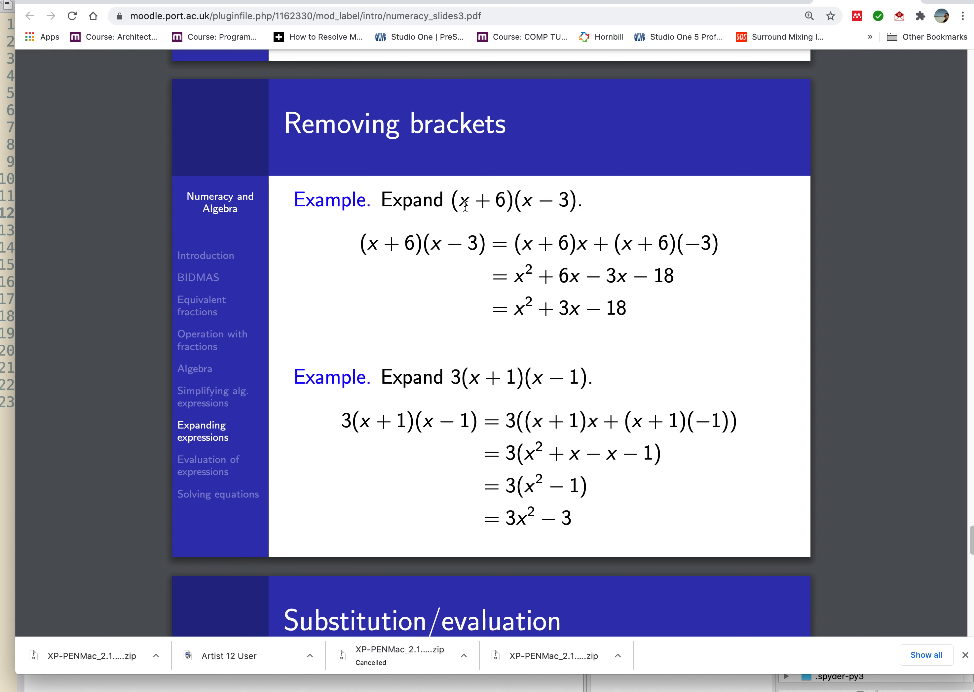
mouse_move(566, 201)
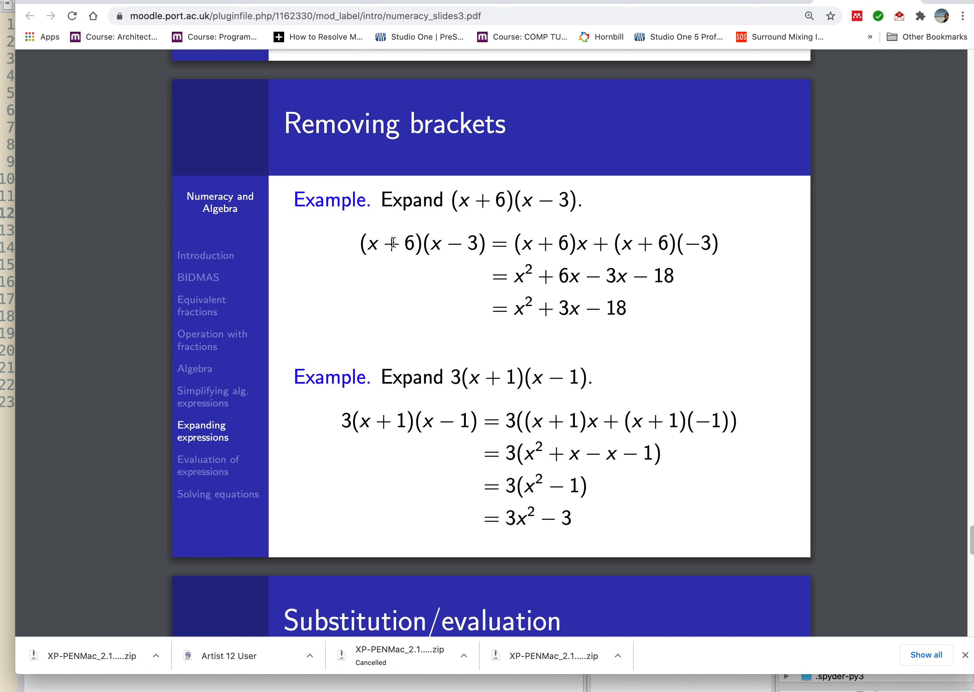
mouse_move(509, 277)
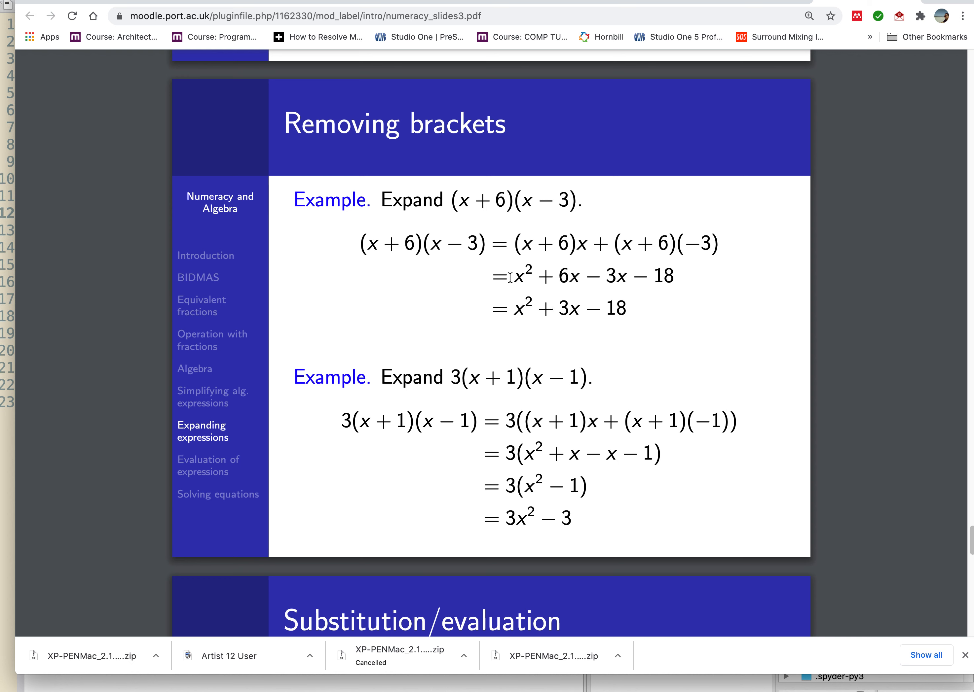
double_click(565, 307)
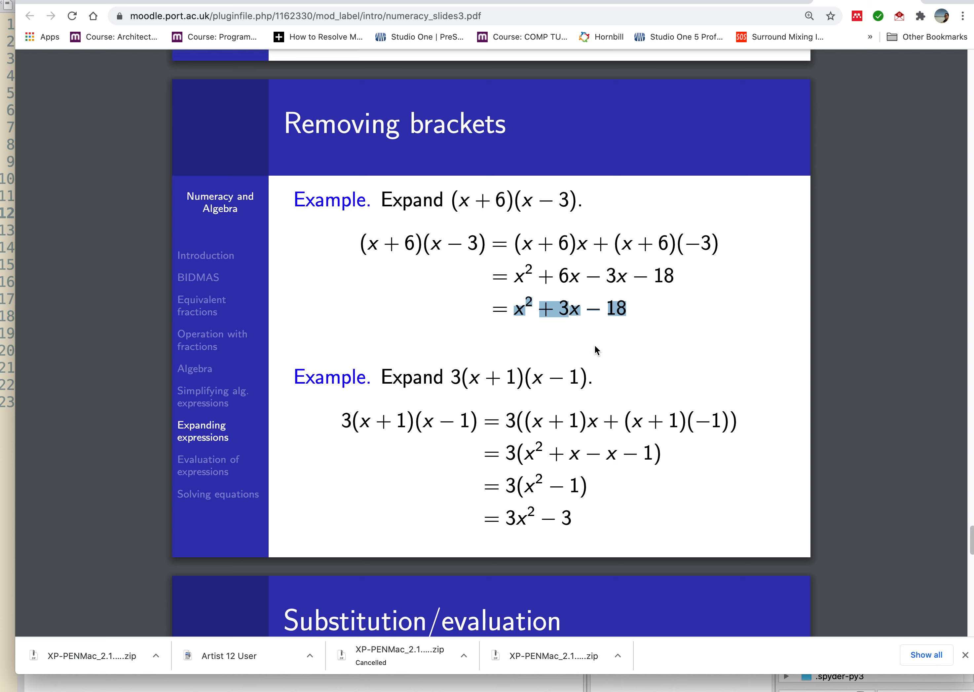
mouse_move(506, 312)
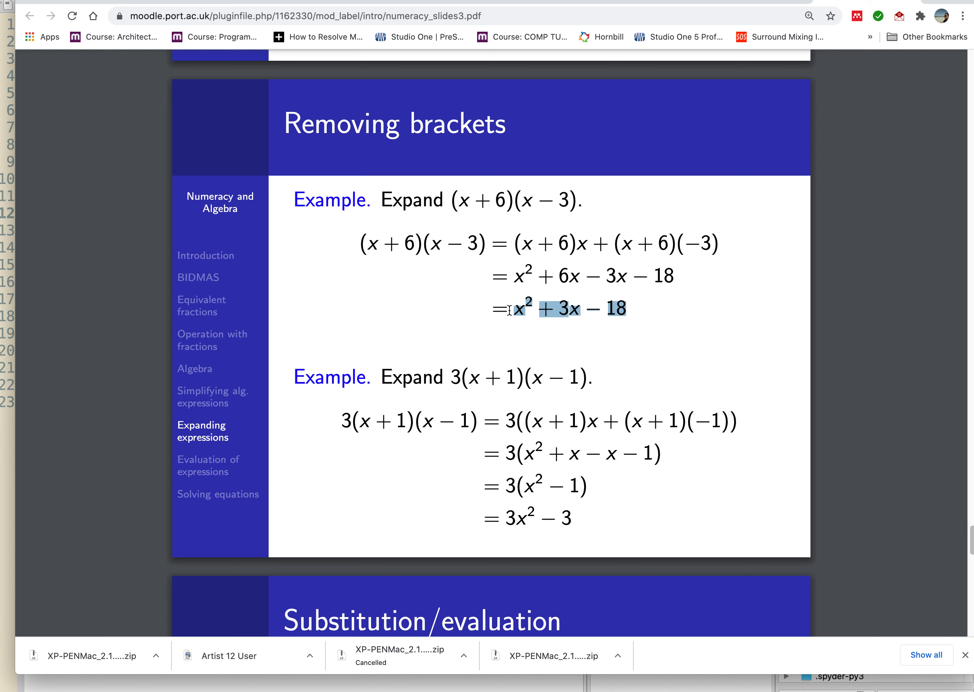
click(525, 340)
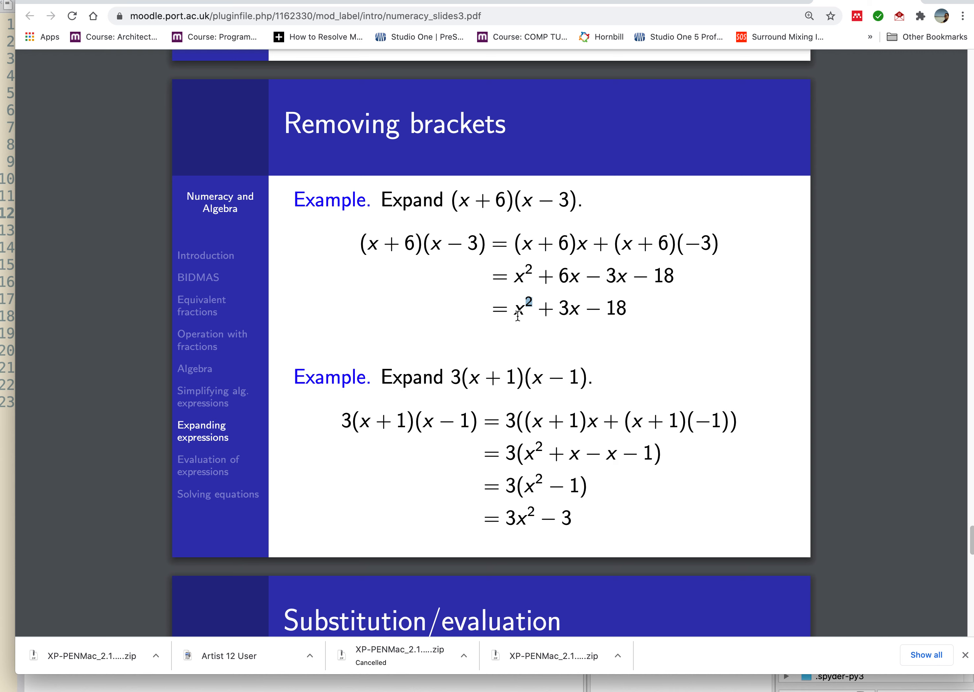
mouse_move(127, 284)
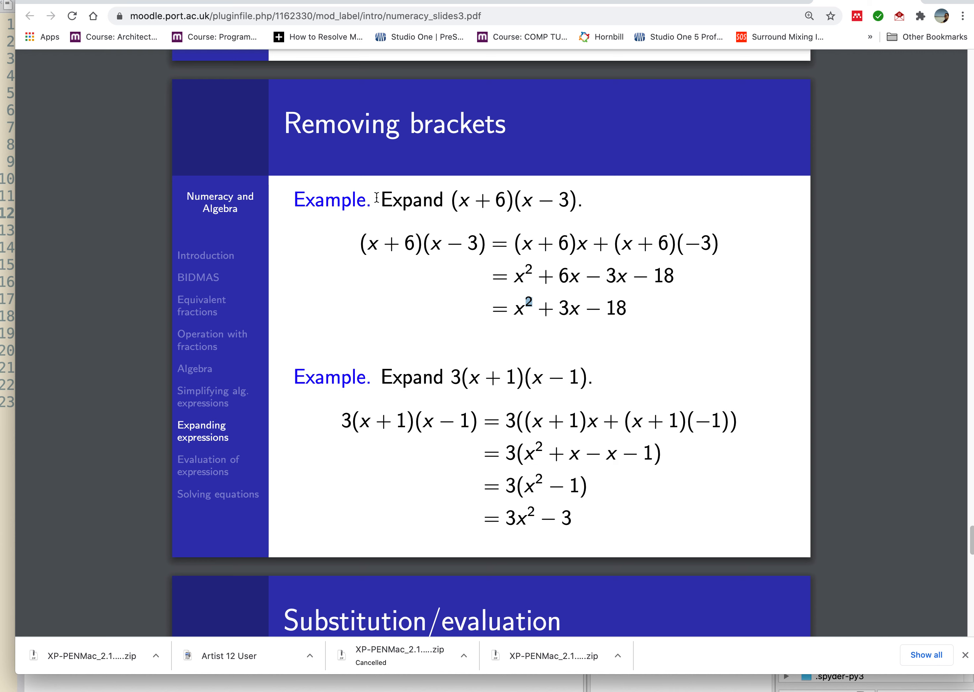
mouse_move(428, 214)
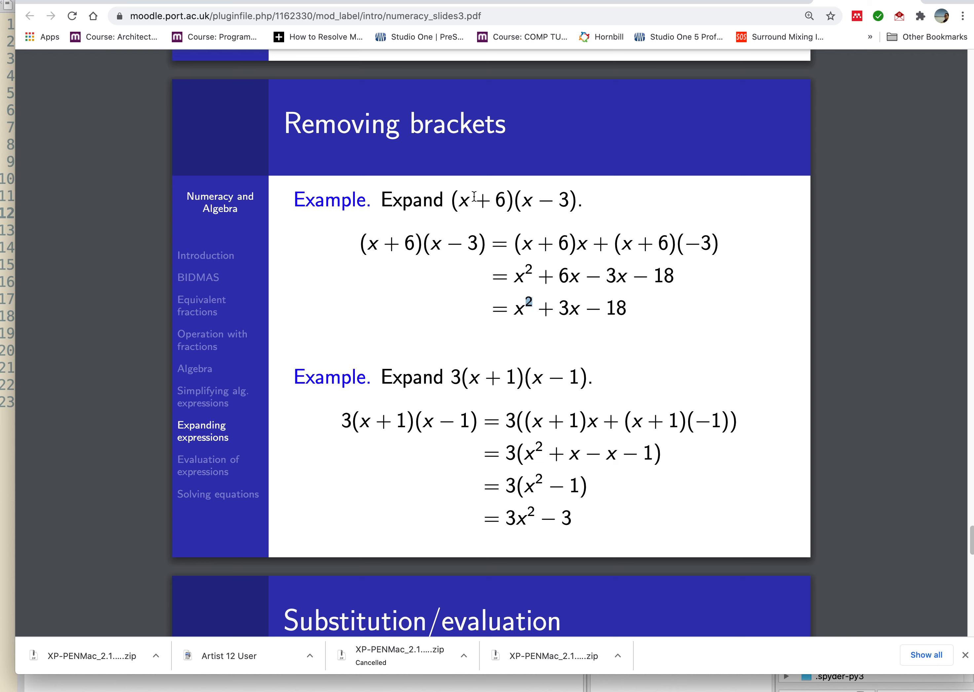
mouse_move(502, 310)
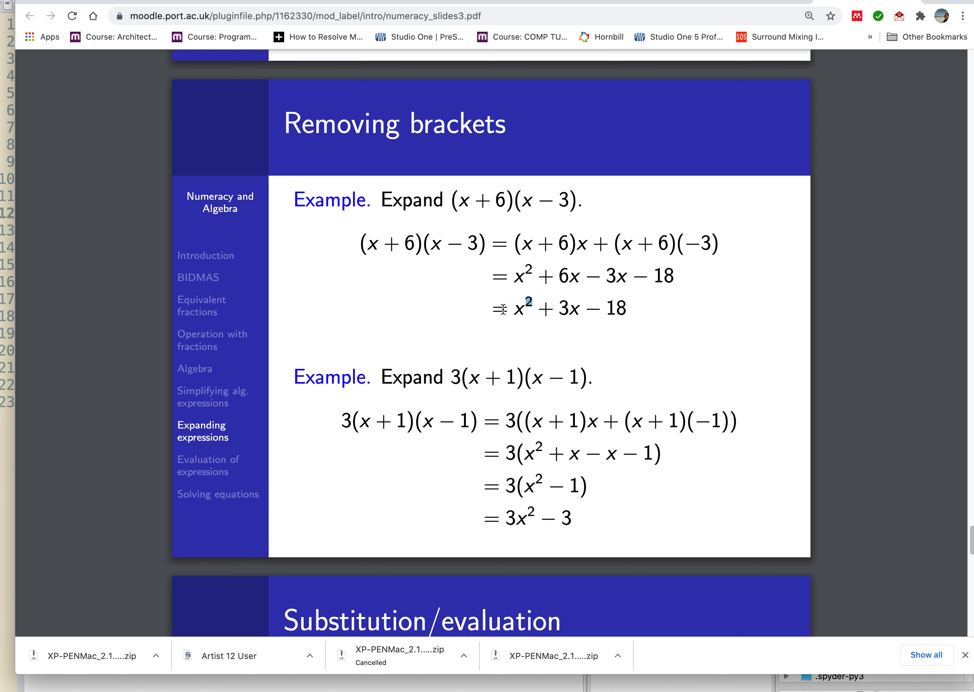
mouse_move(621, 306)
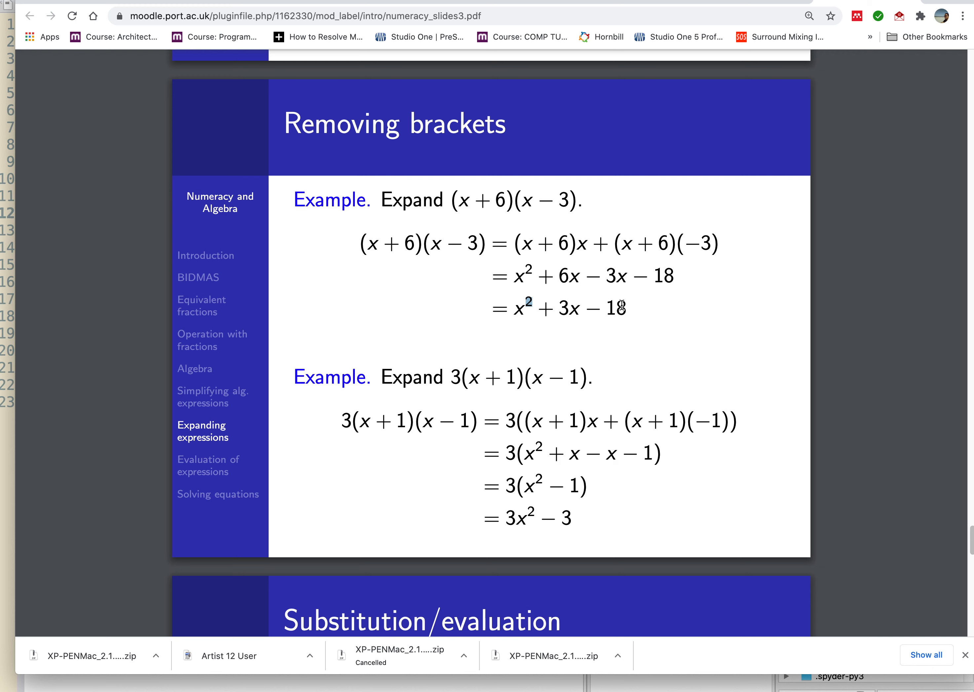
mouse_move(340, 256)
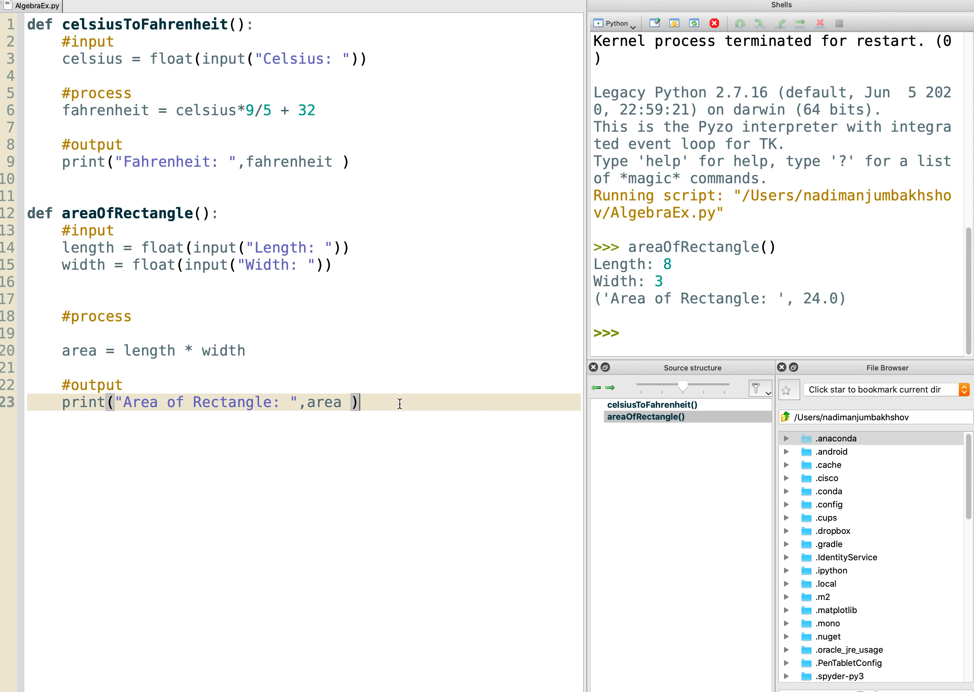
Start def removeBrackets(): below areaOfRectangle with its first line number1 =.
key(enter)
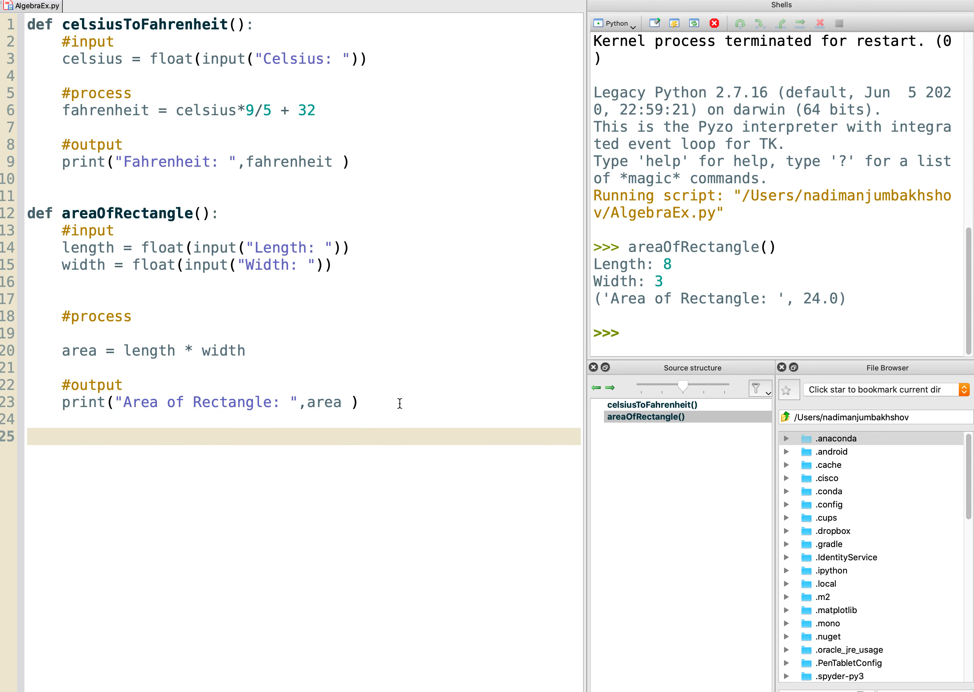
text(def remove)
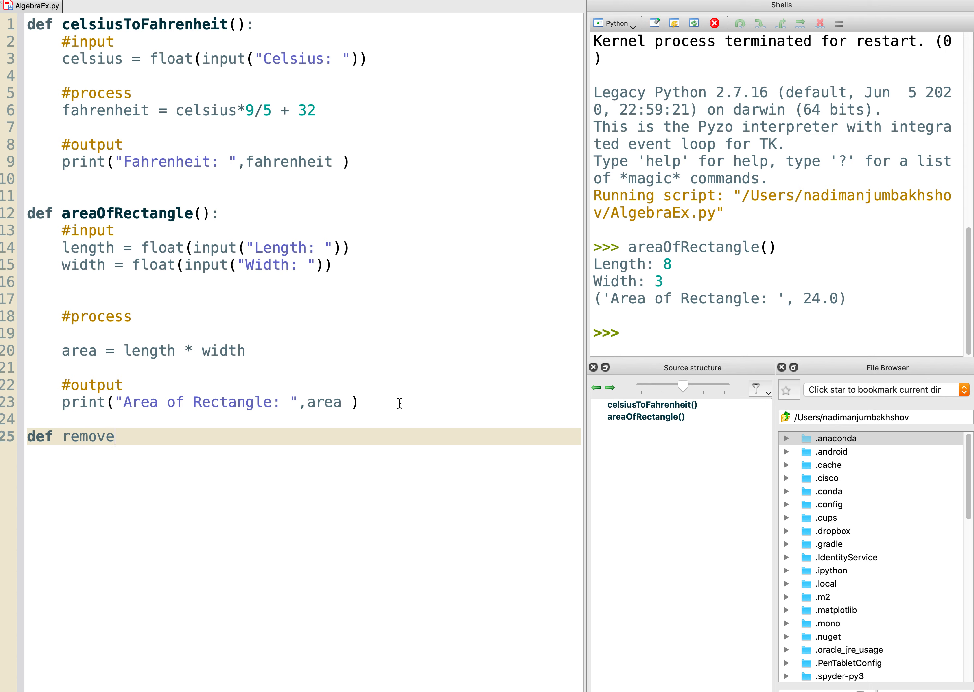
text(Brackets)
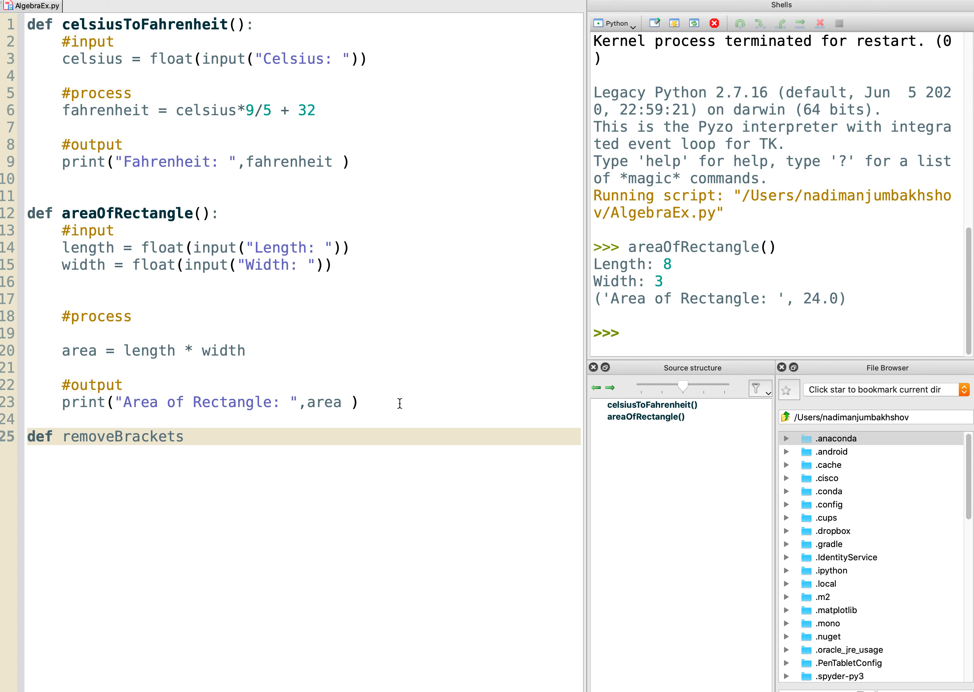
text(():)
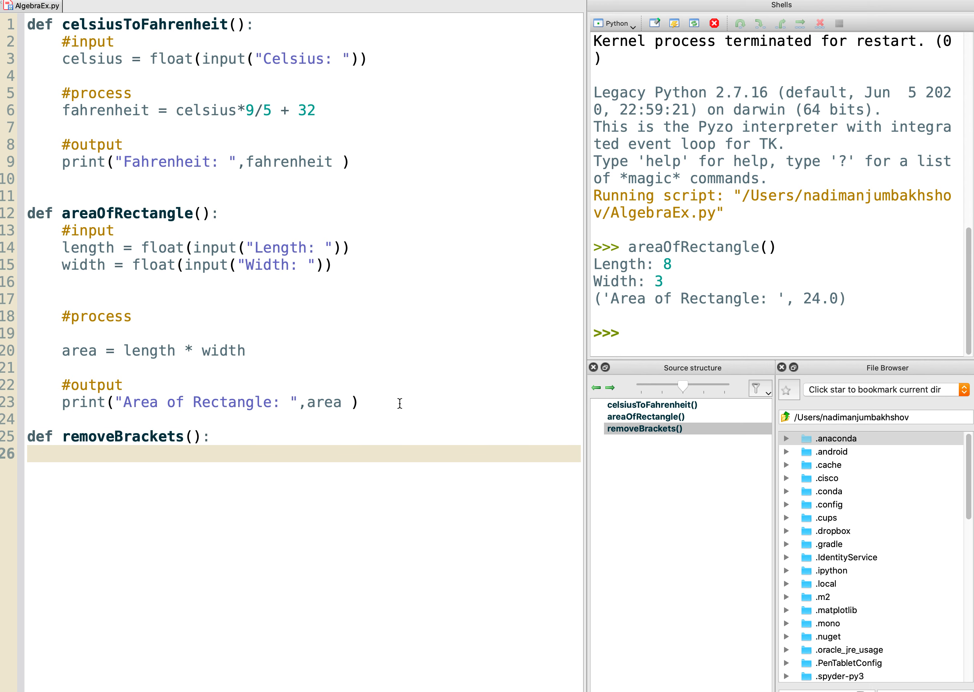
text(num)
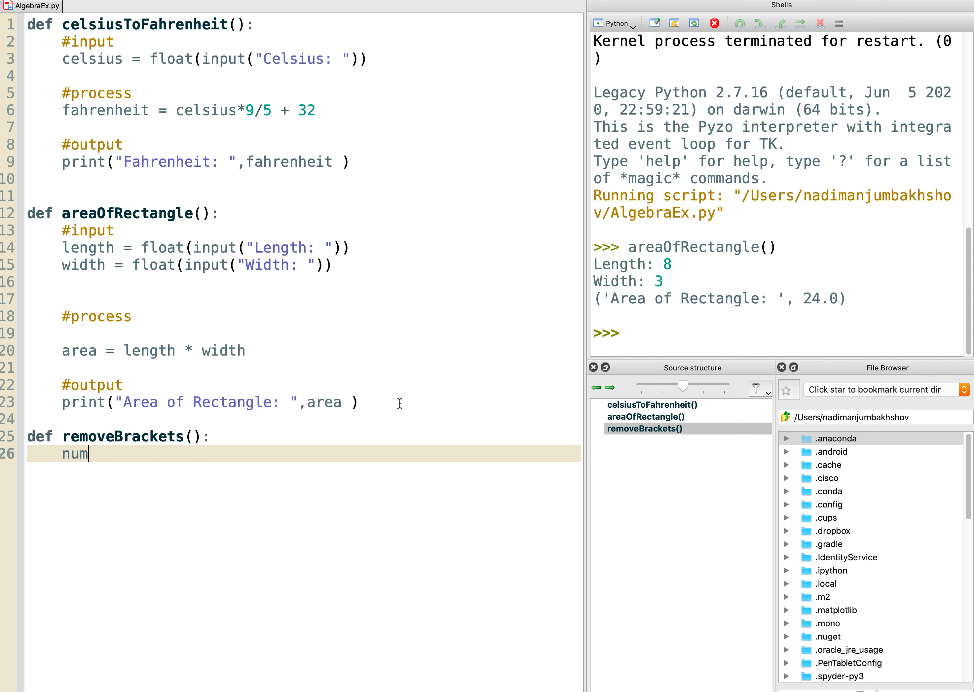
text(ber1)
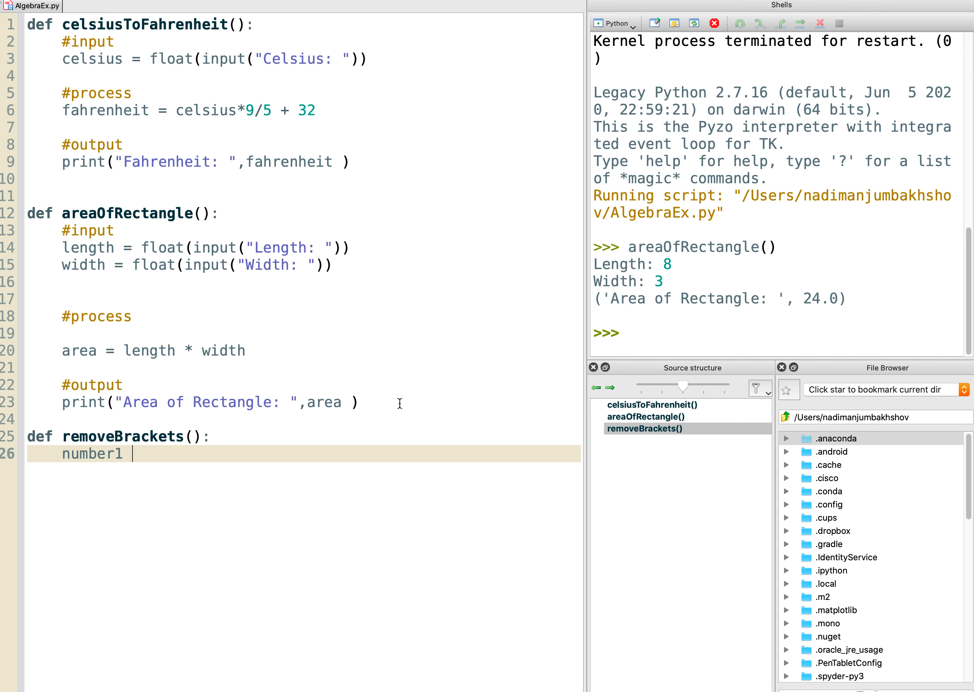
text(=)
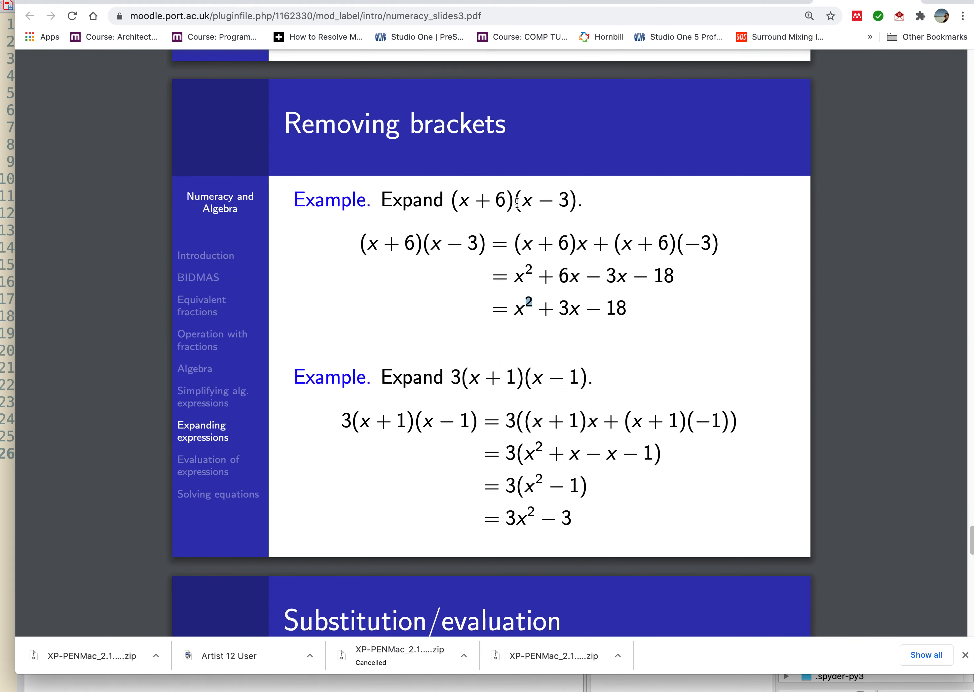
mouse_move(517, 207)
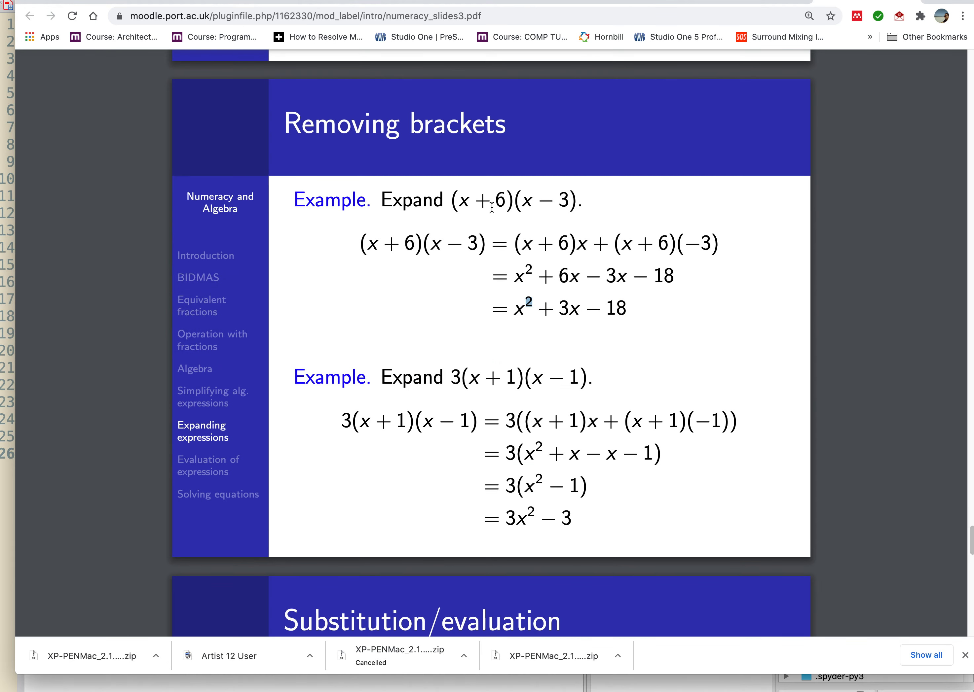
mouse_move(648, 318)
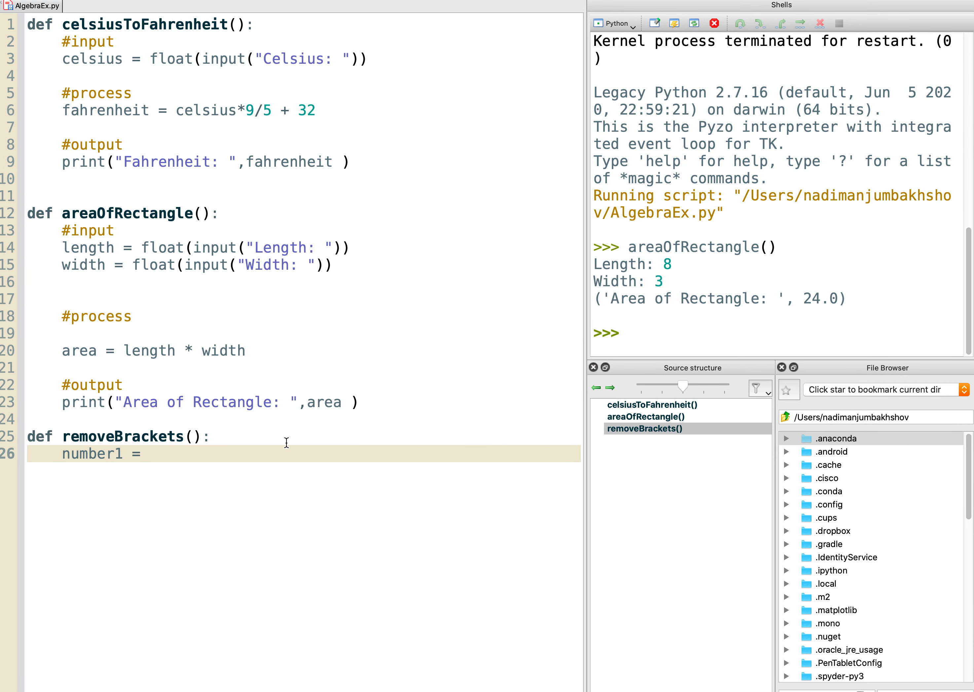
Write number1 = int(input("Number1: ")) and duplicate it as the number2 input line.
text(int()
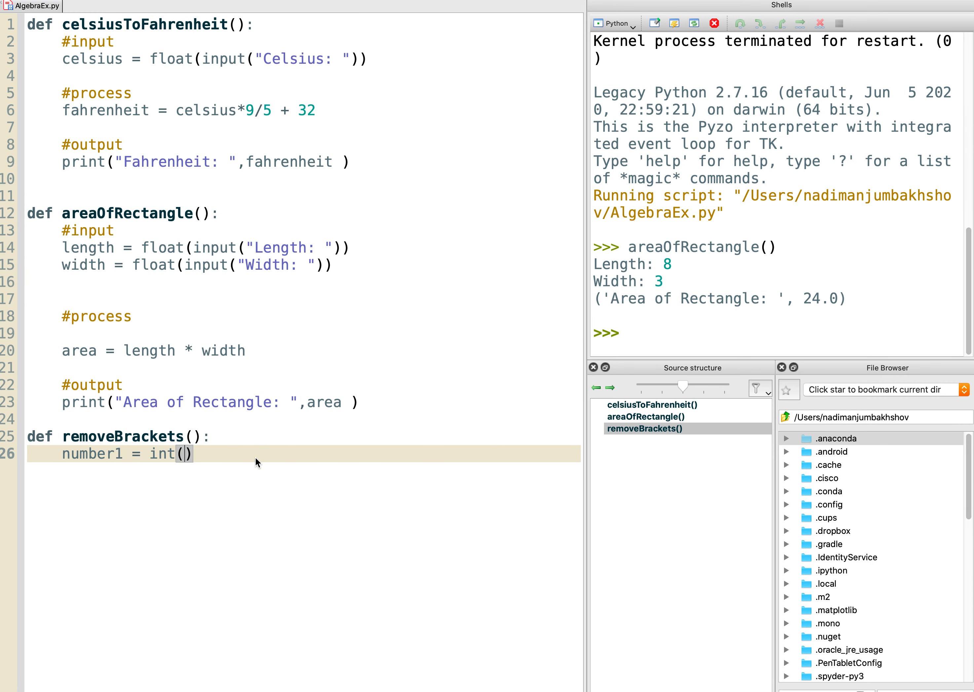
text(in)
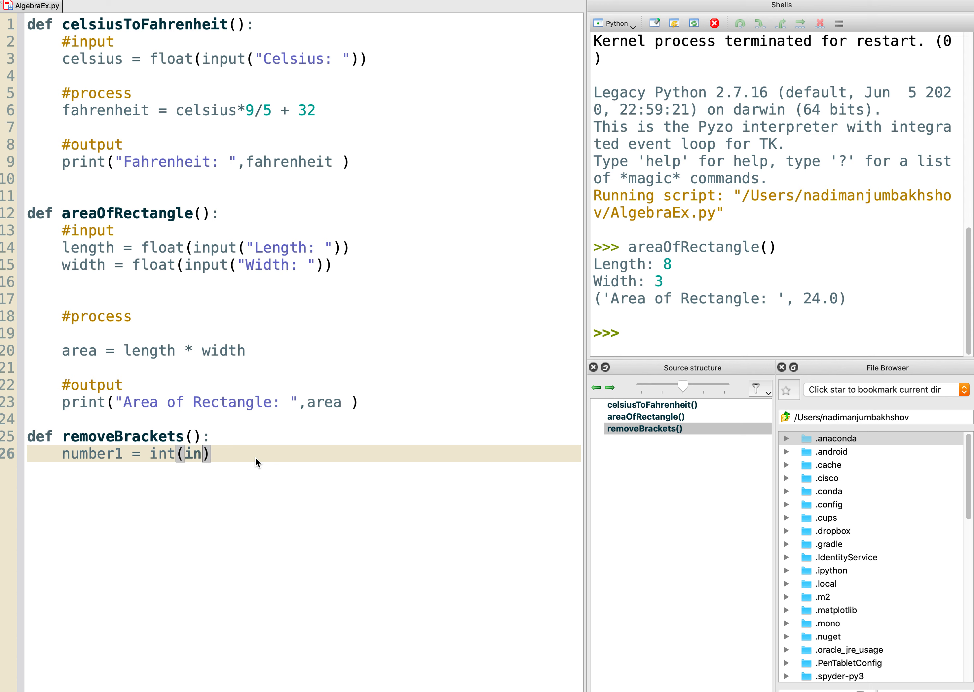
text(put()
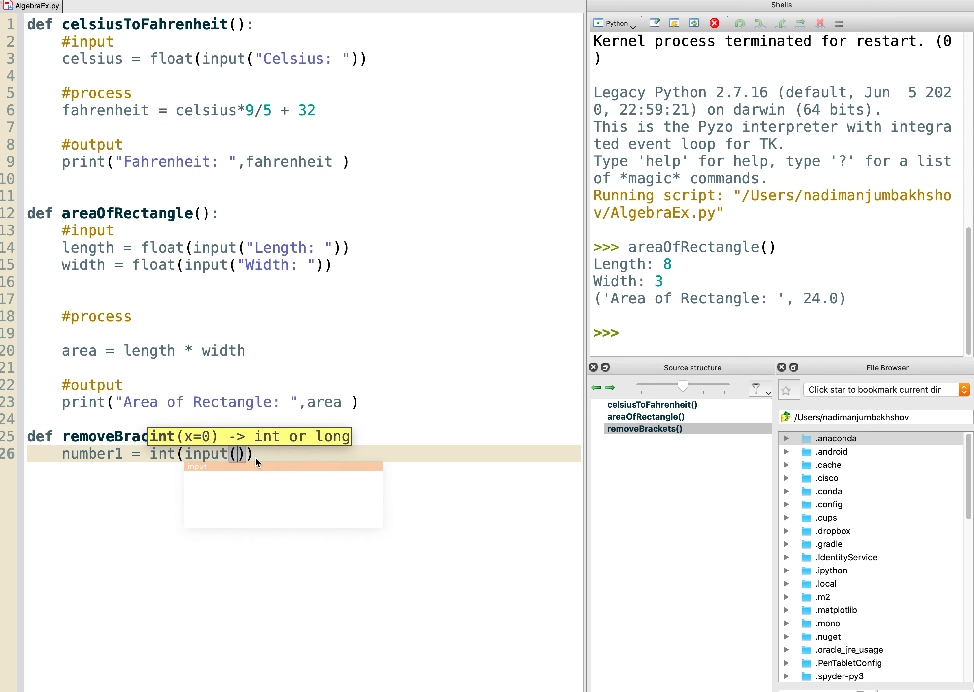
text("")
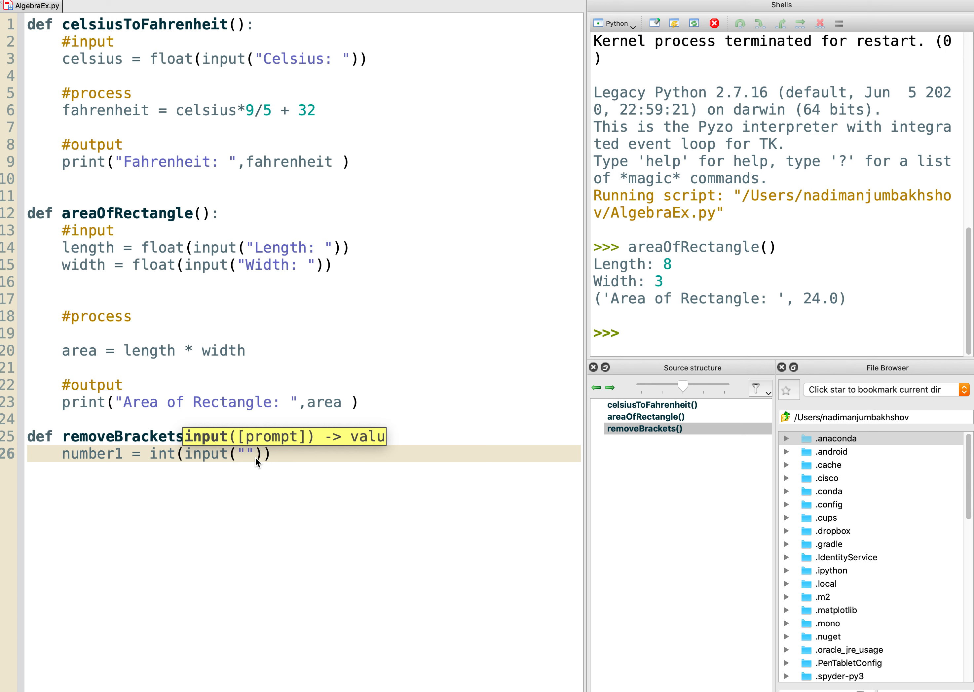
text(Numb)
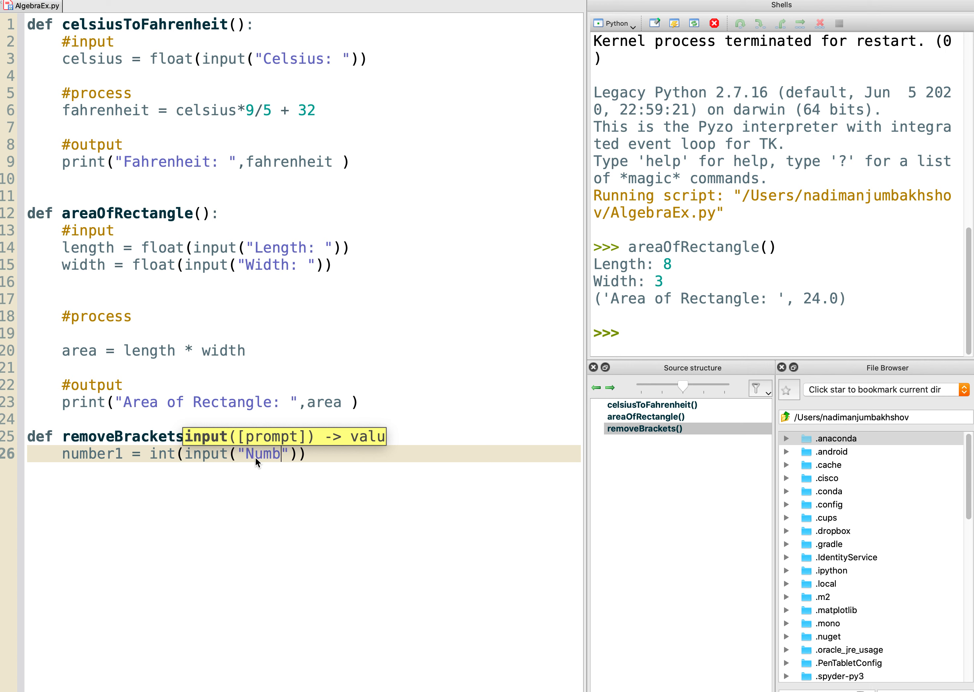
text(er1:)
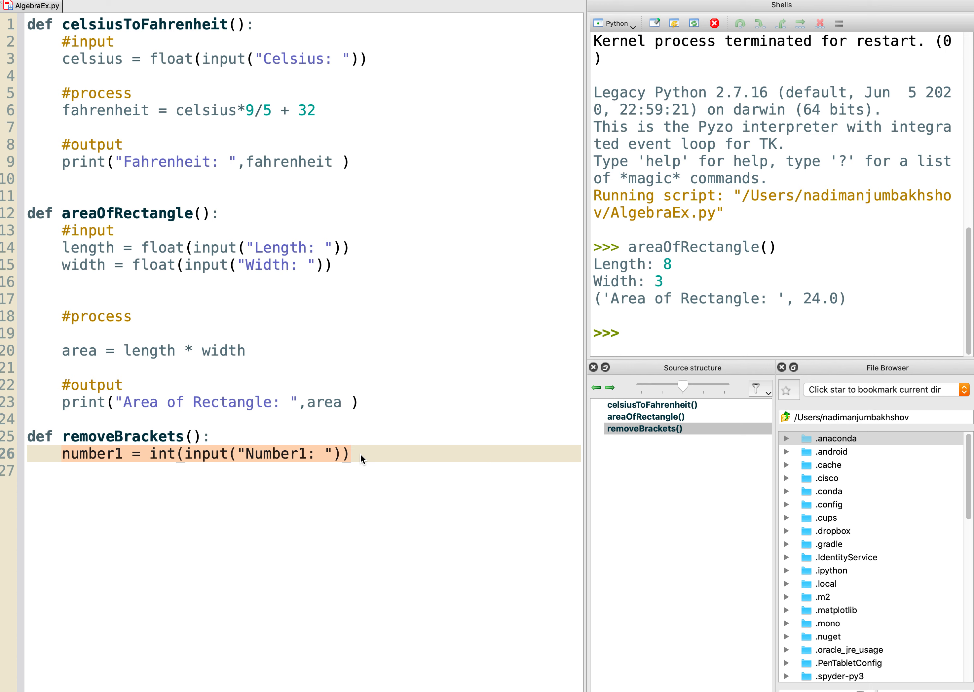
key(Enter)
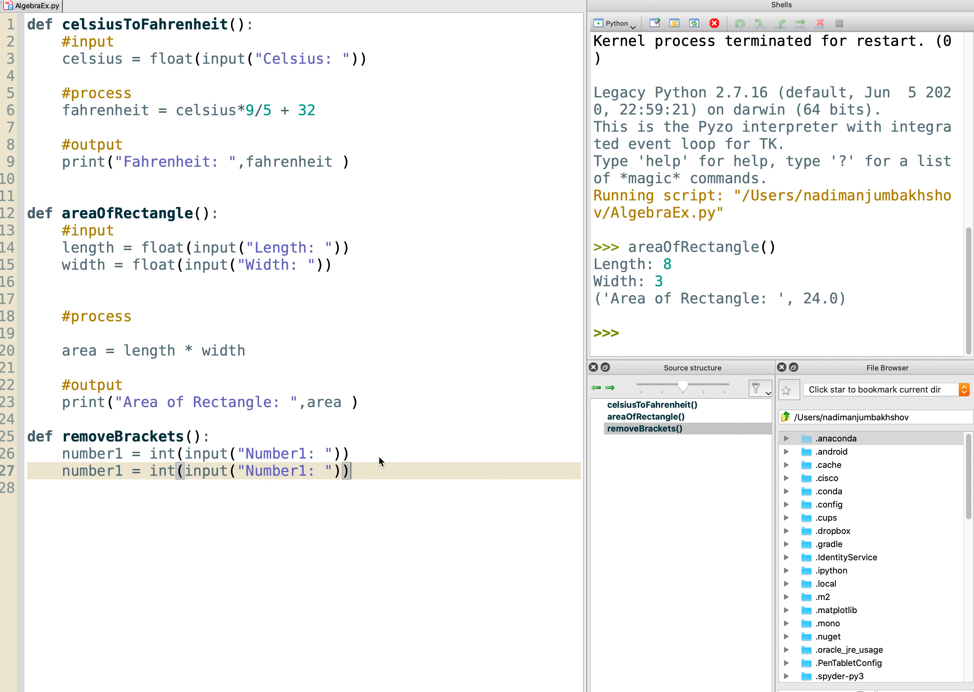
key(Backspace)
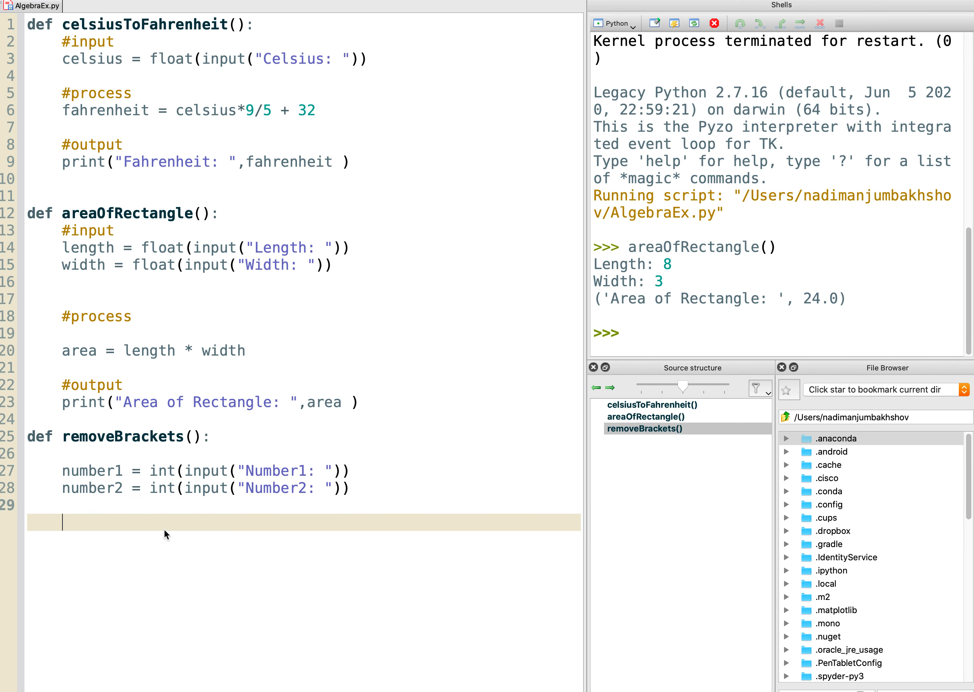
Add sum = number1 + number2 and product = number1 * number2 to removeBrackets.
key(enter)
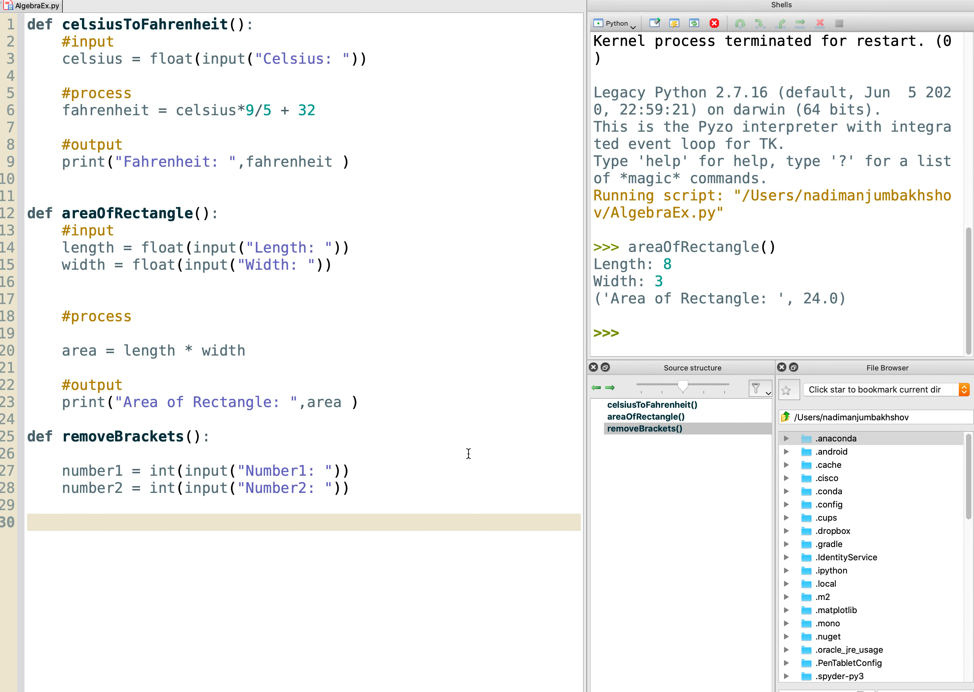
text(sum)
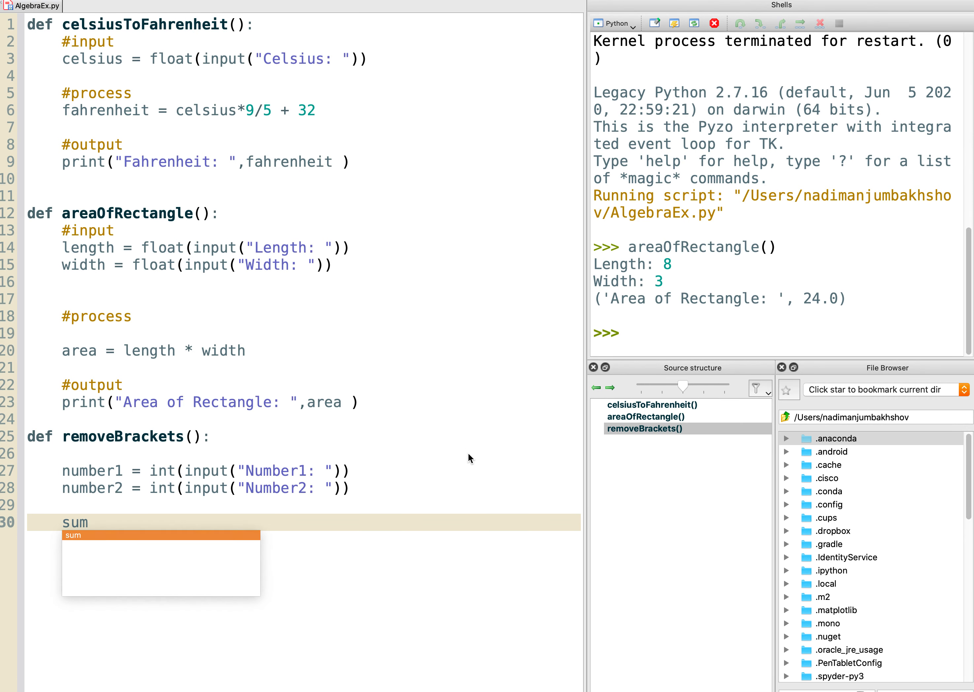
text(= number1 +)
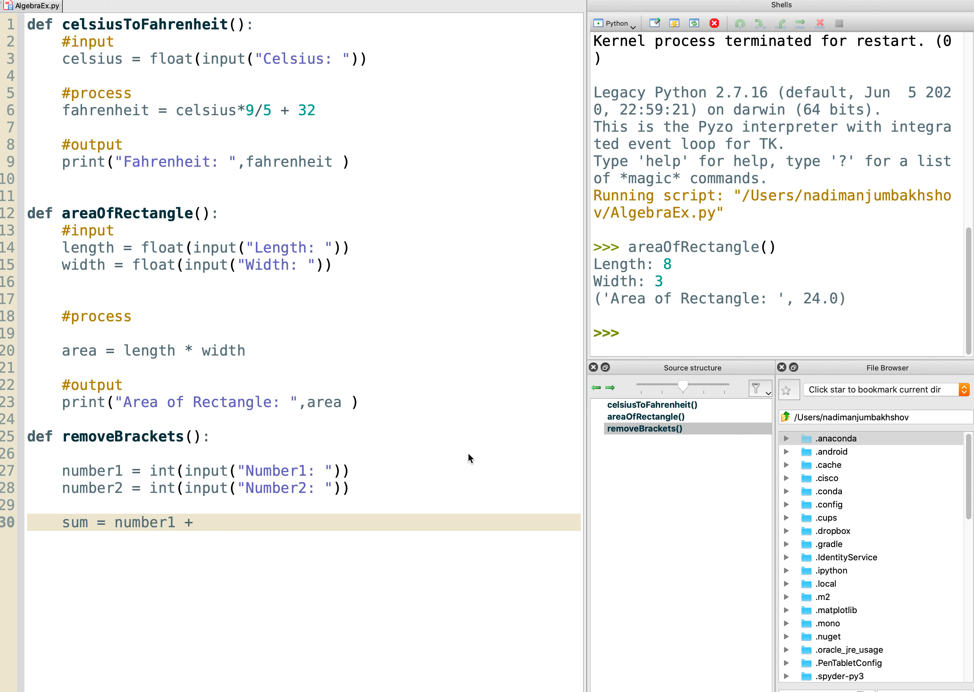
text(number2)
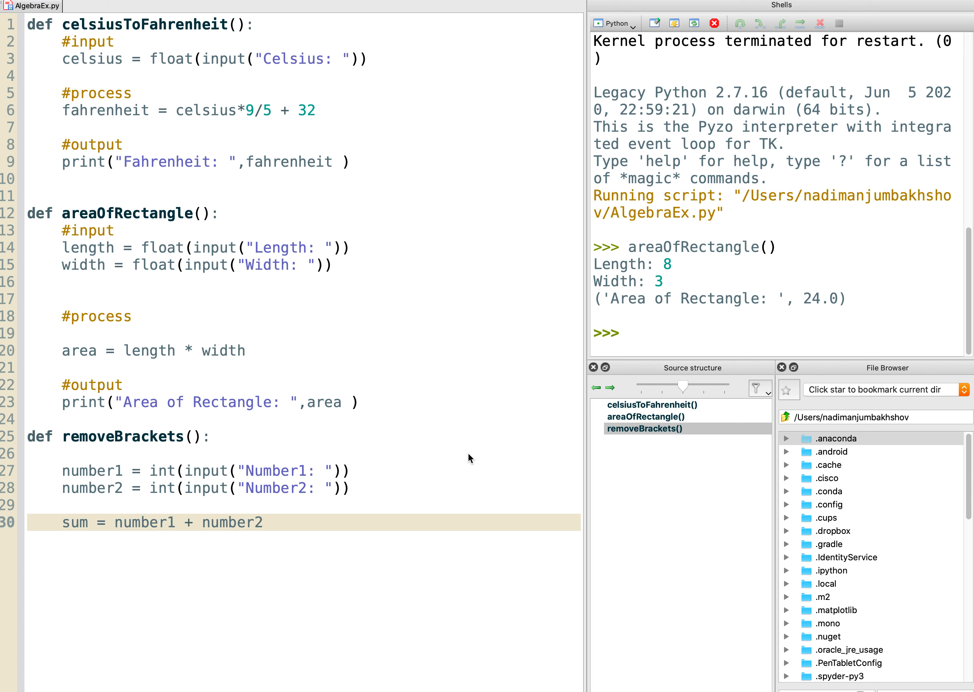
text(pro)
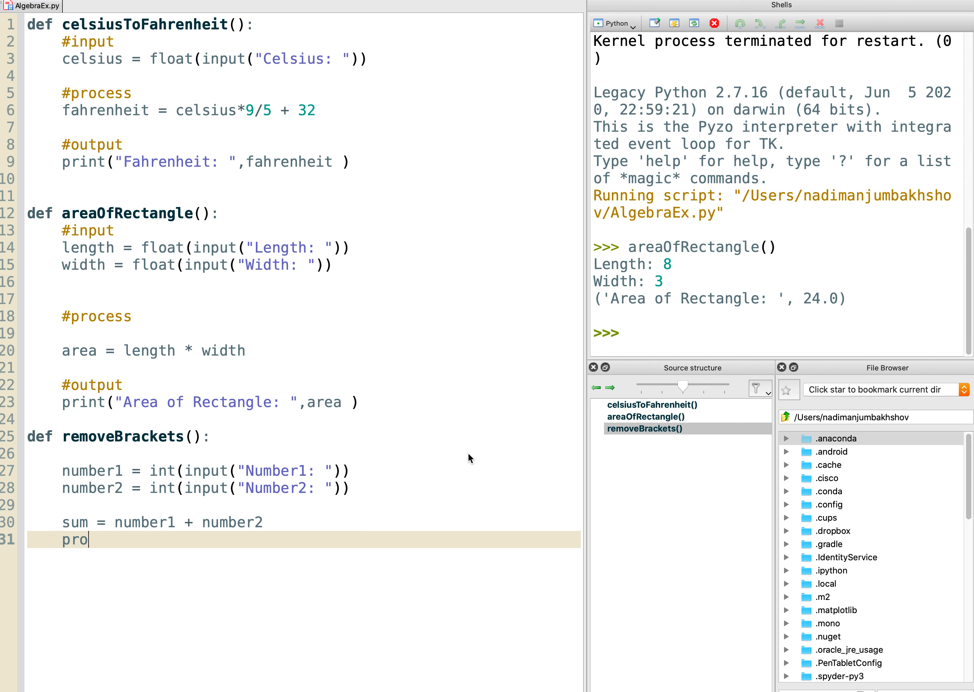
text(duct =)
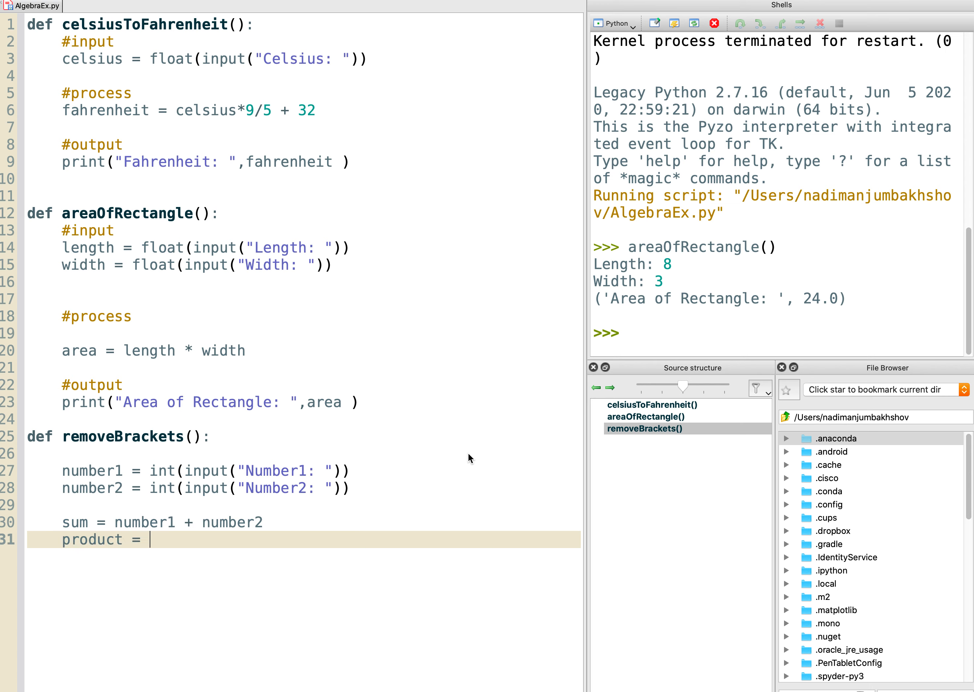
text(number1)
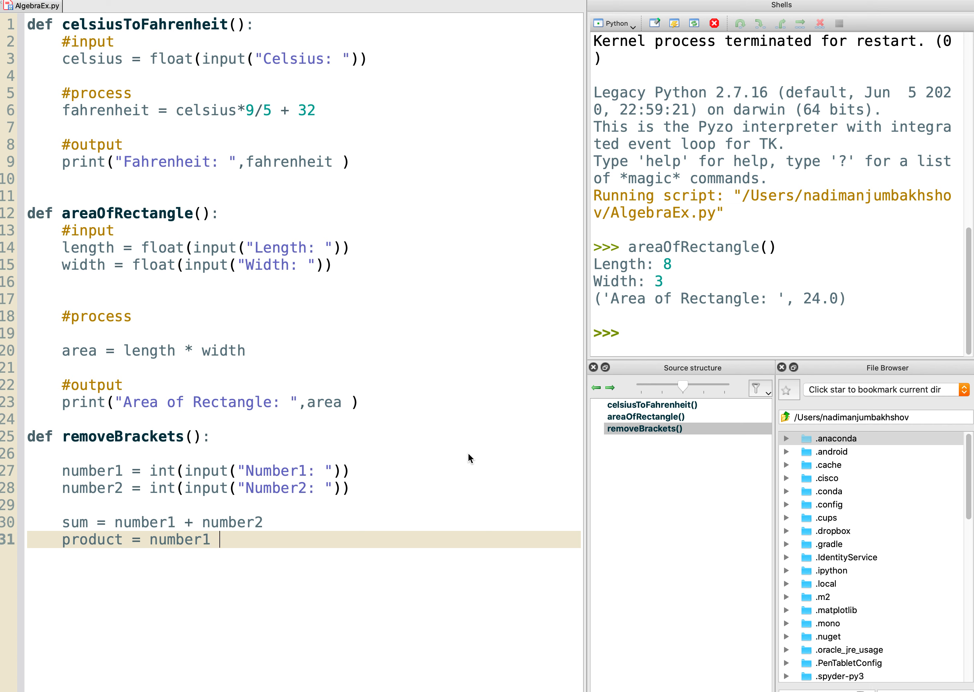
text(* numbe)
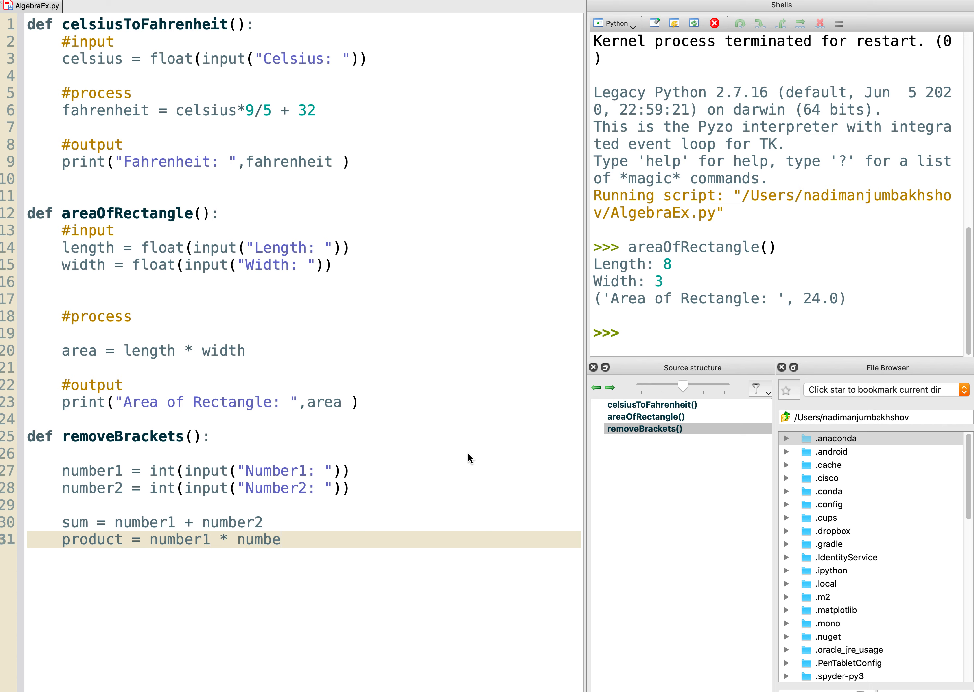
text(r2)
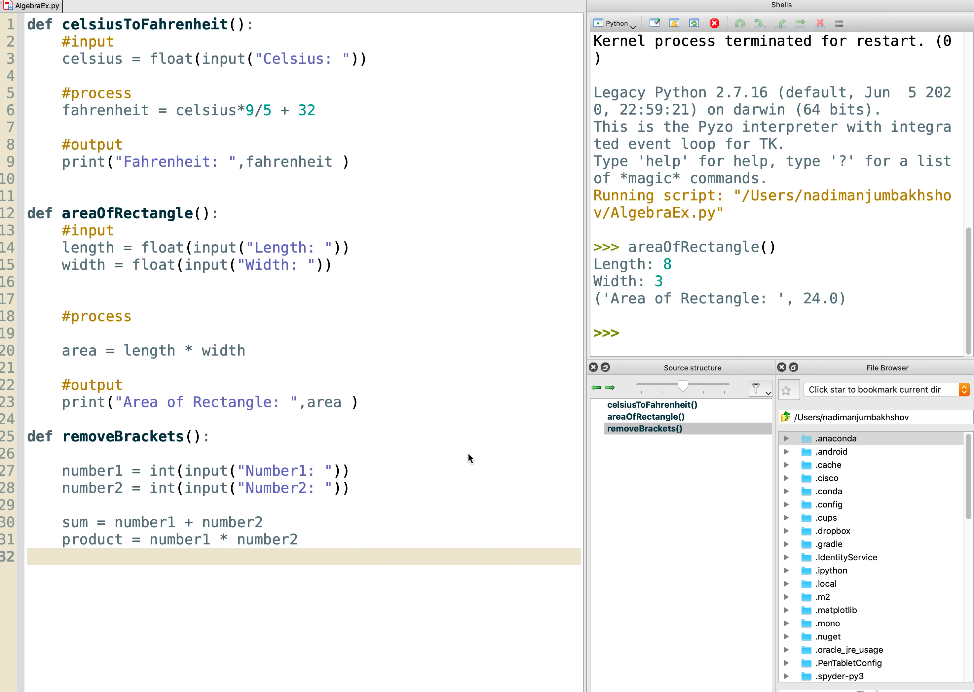
key(enter)
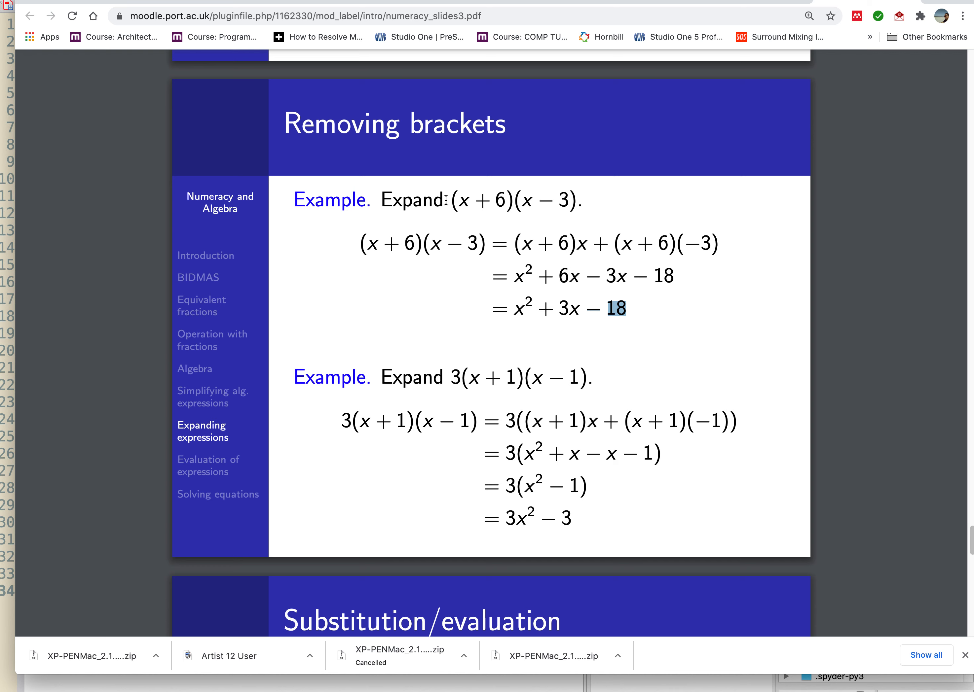
mouse_move(434, 369)
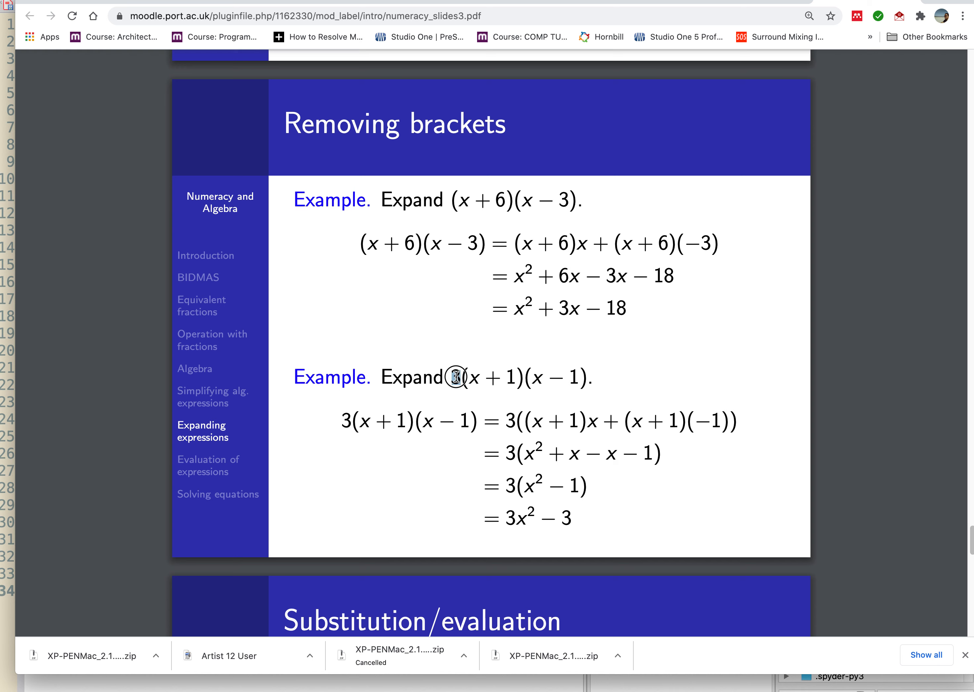
Highlight a number in the Removing brackets expansion example in Chrome.
double_click(453, 377)
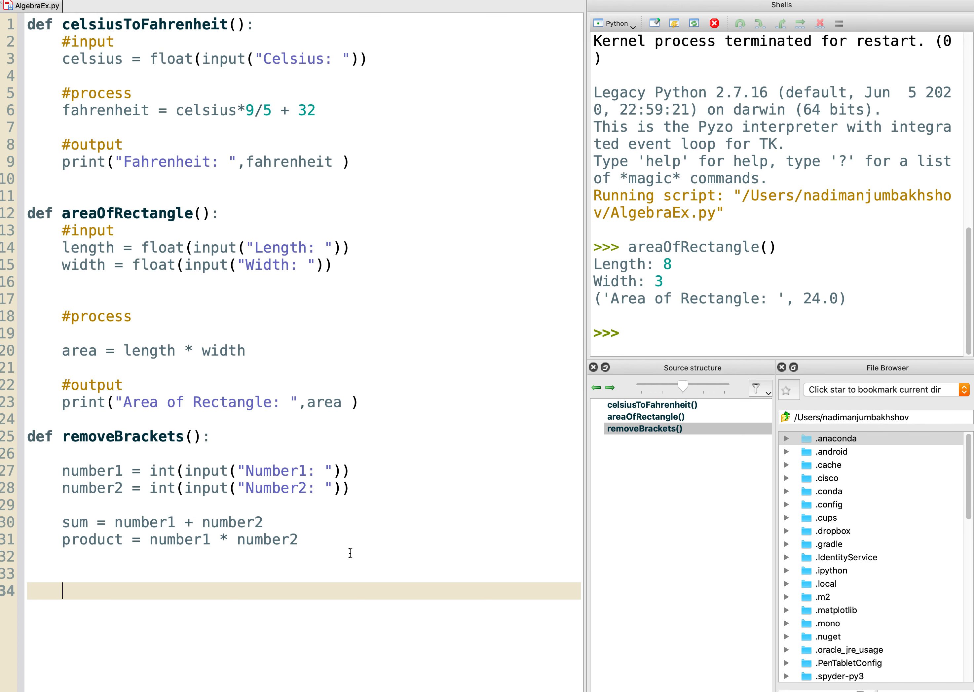
mouse_move(297, 573)
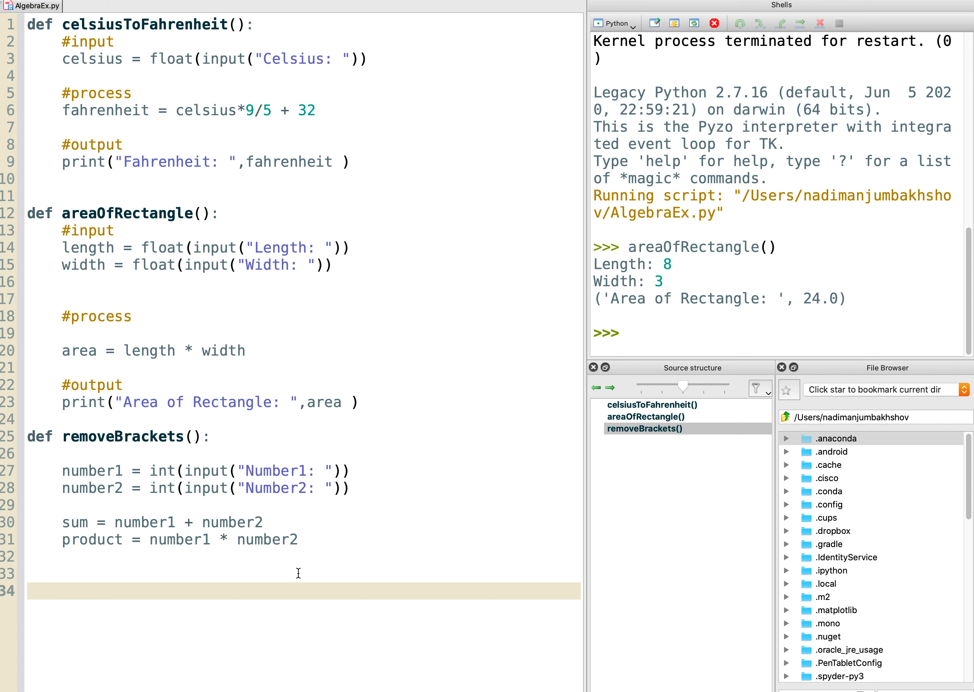
Begin a result = assignment below the product calculation.
text(result =)
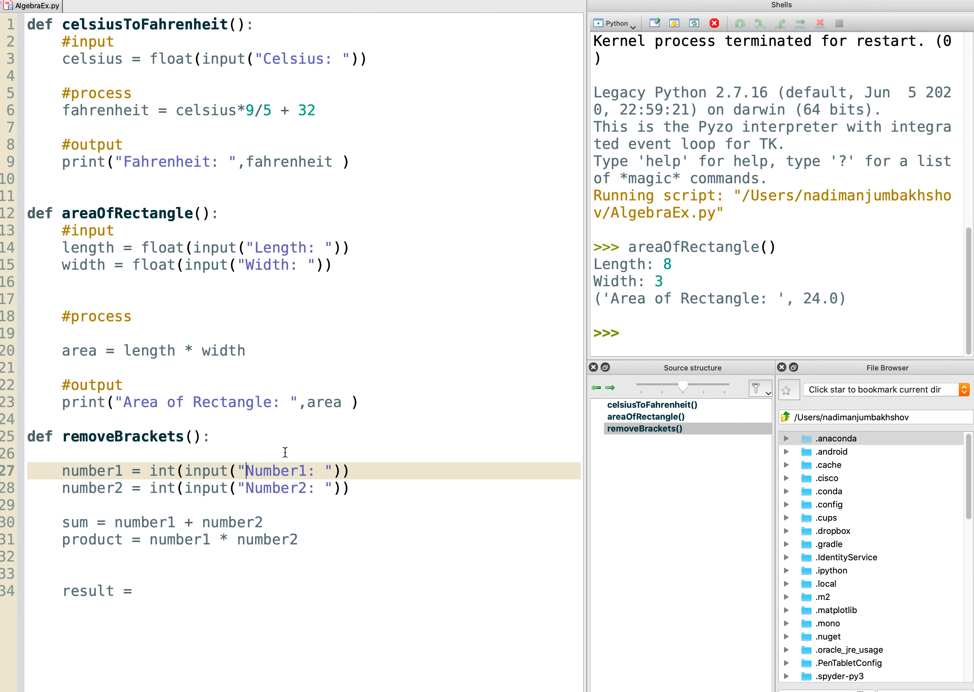
mouse_move(162, 588)
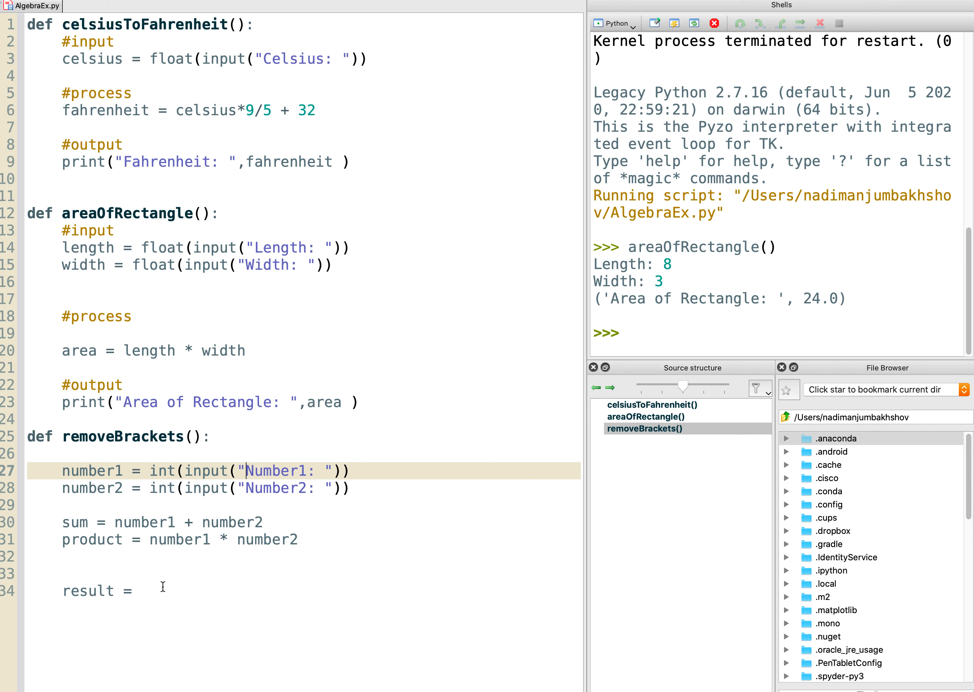
Build the result as "x^2 +" + sum + "x" so far.
text("")
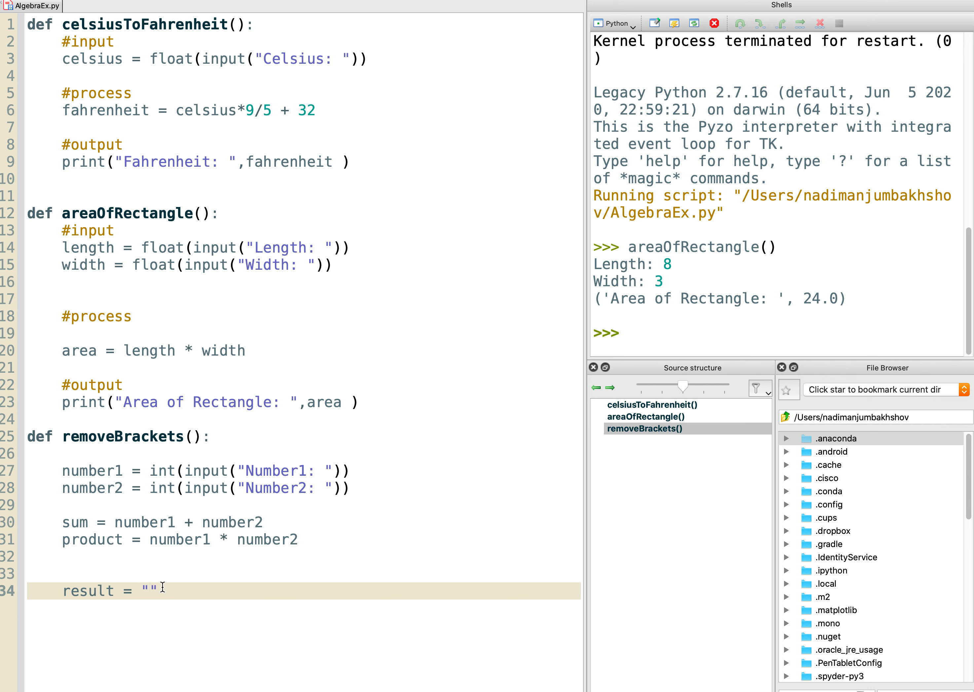
text(x)
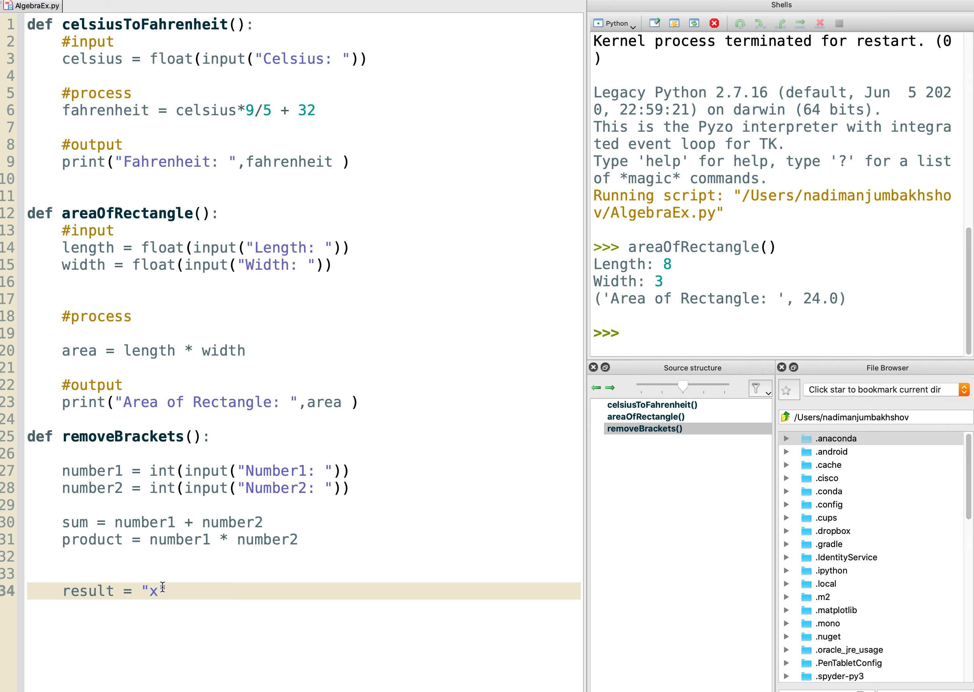
text(")
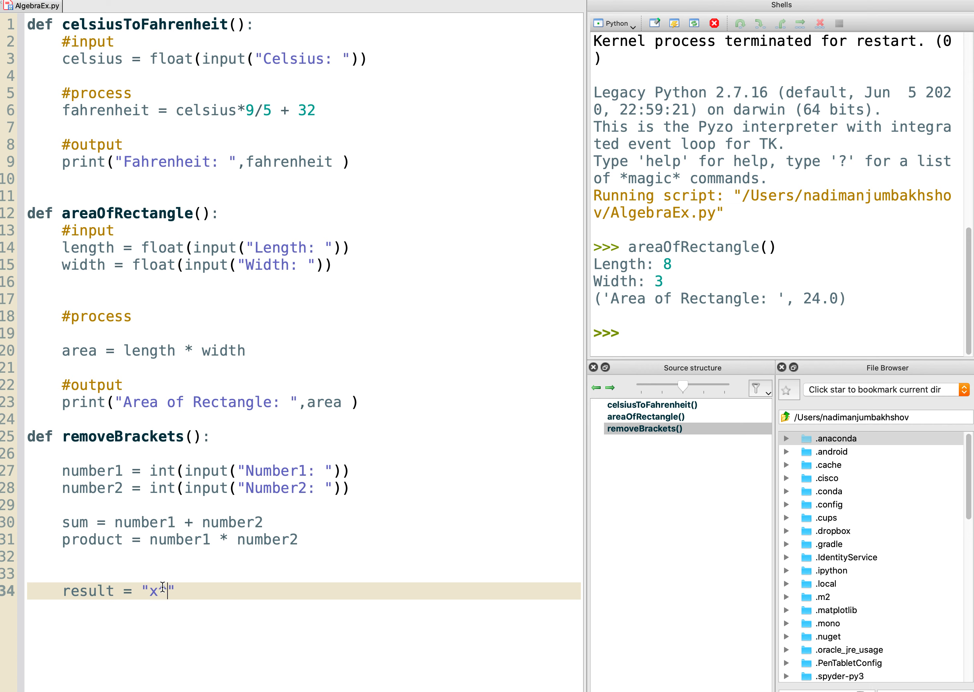
text(2)
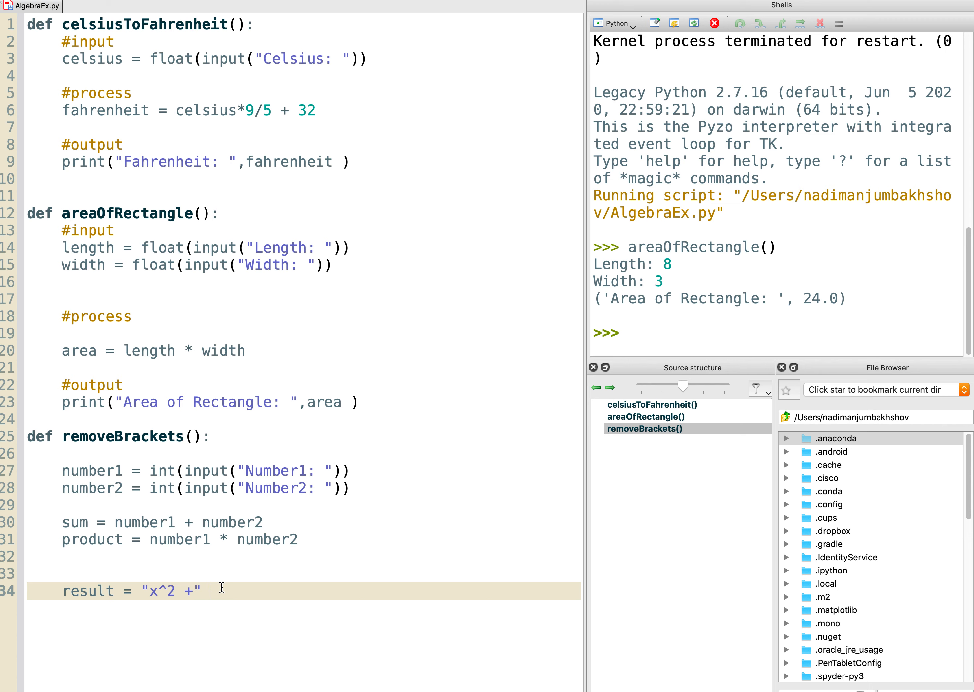
text(+)
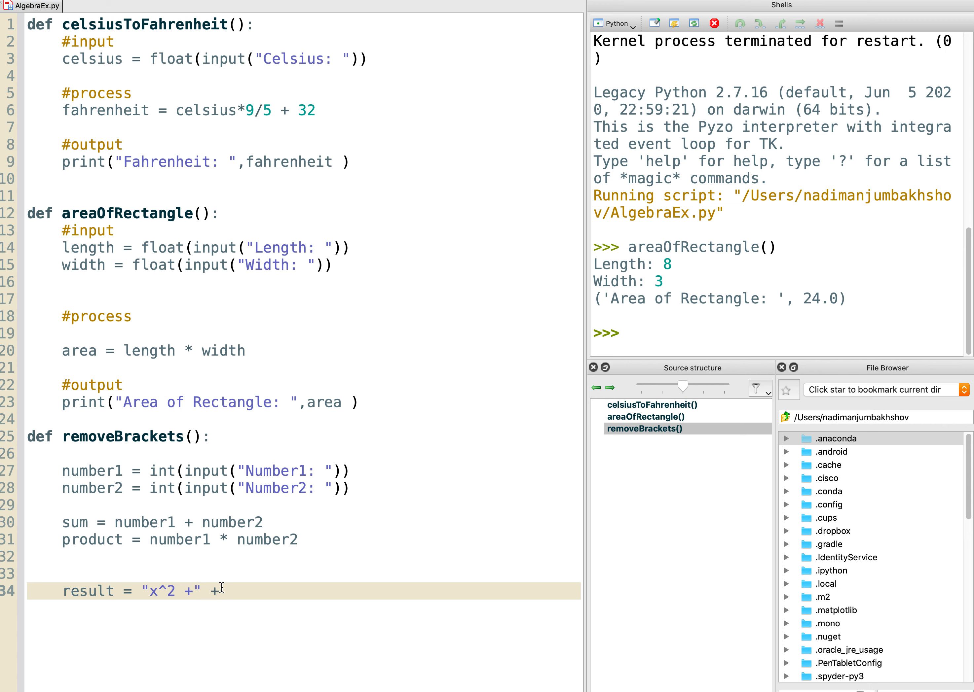
text(sum)
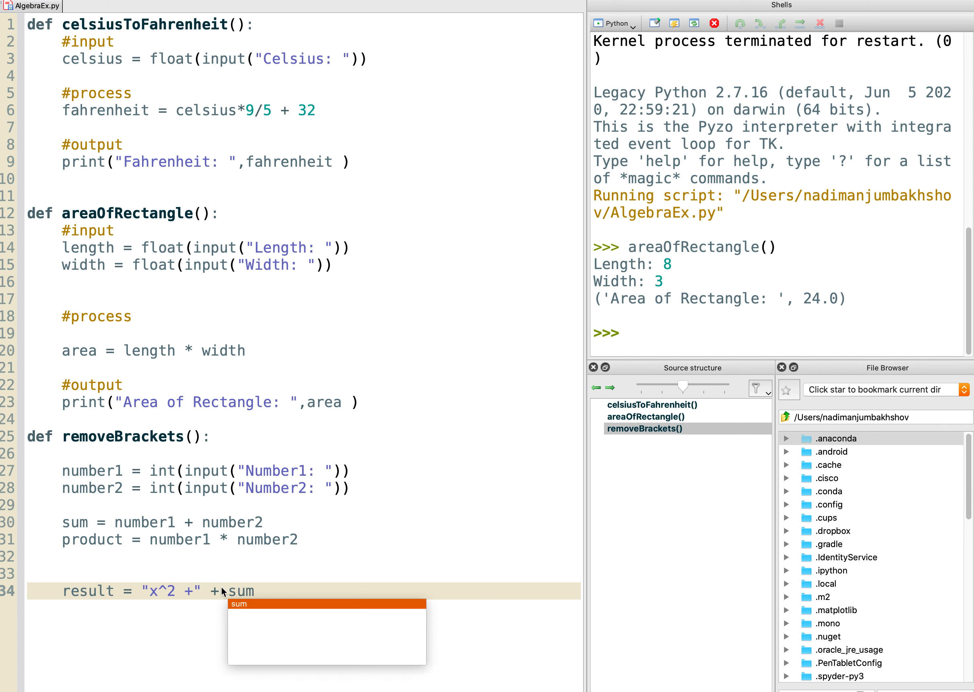
text(+)
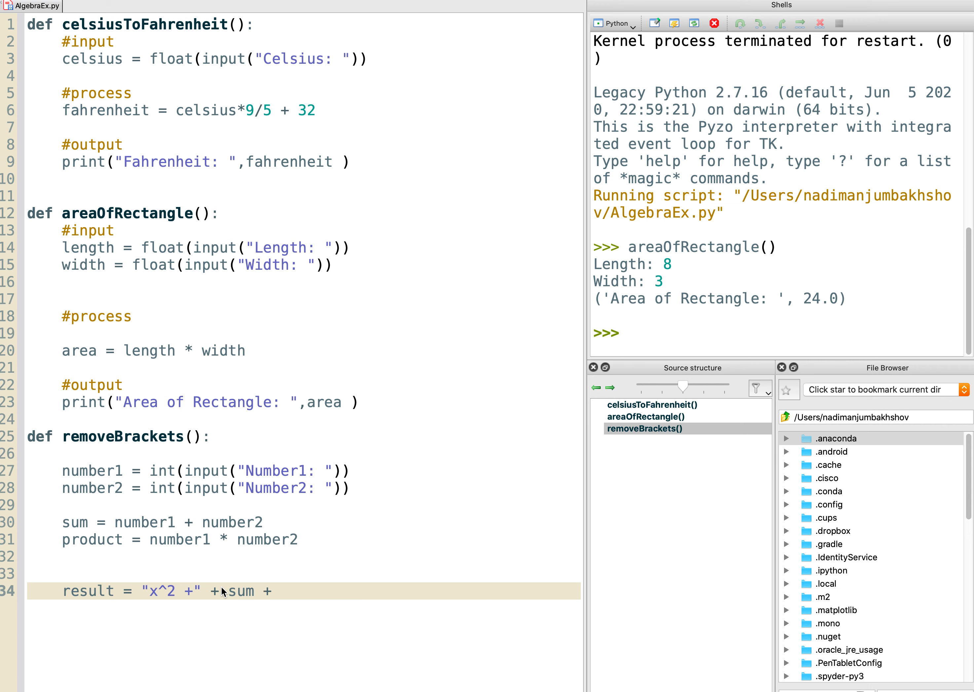
text("x")
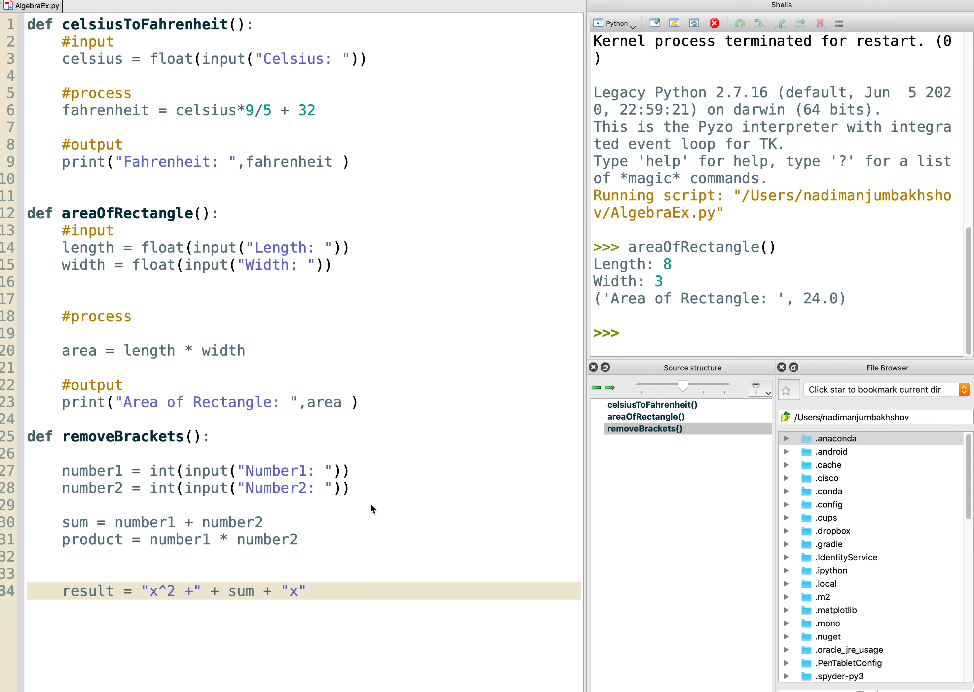
mouse_move(377, 510)
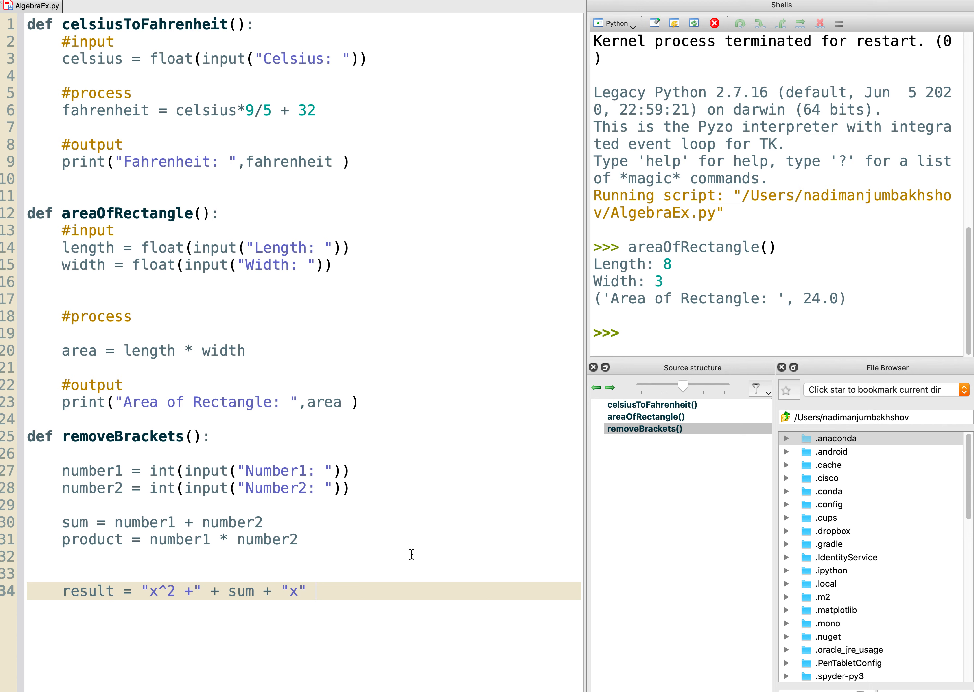
Finish the line as result = "x^2 +" + sum + "x " + product.
text(" ")
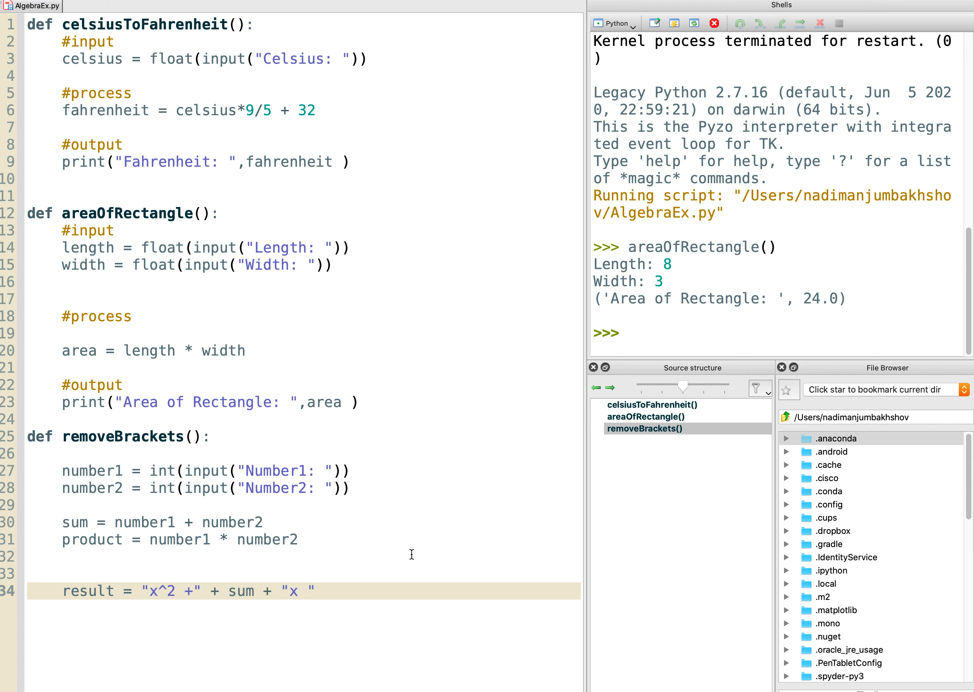
text(+)
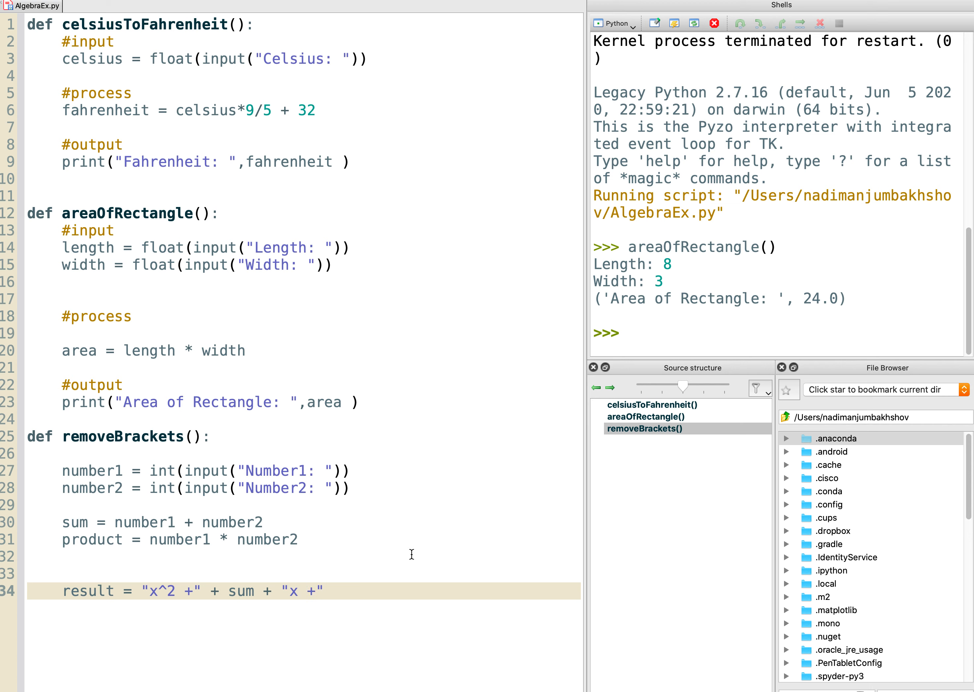
key(Backspace)
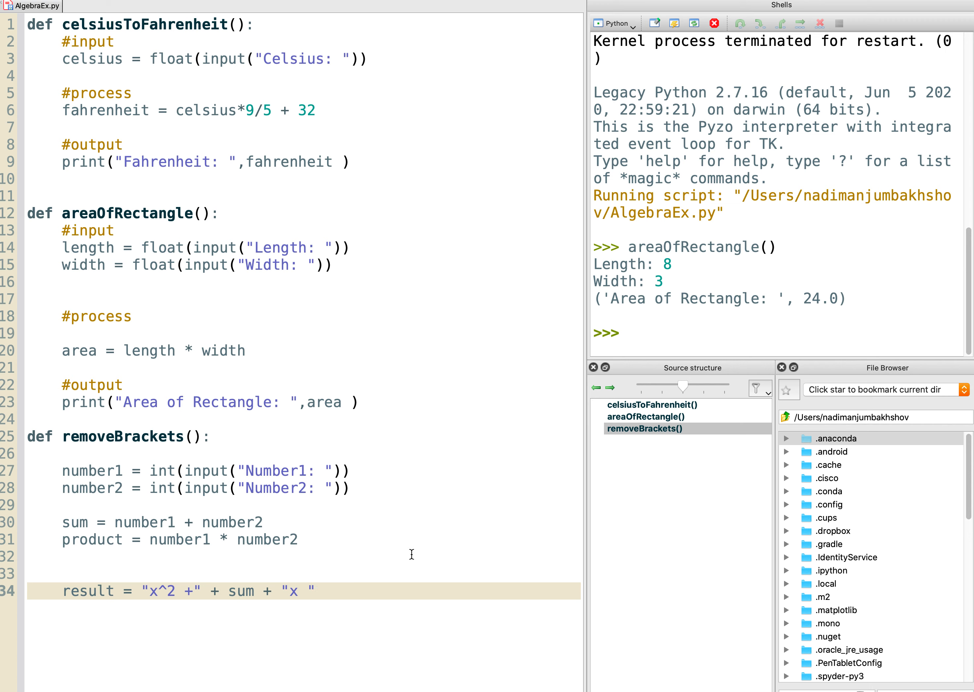
text(+)
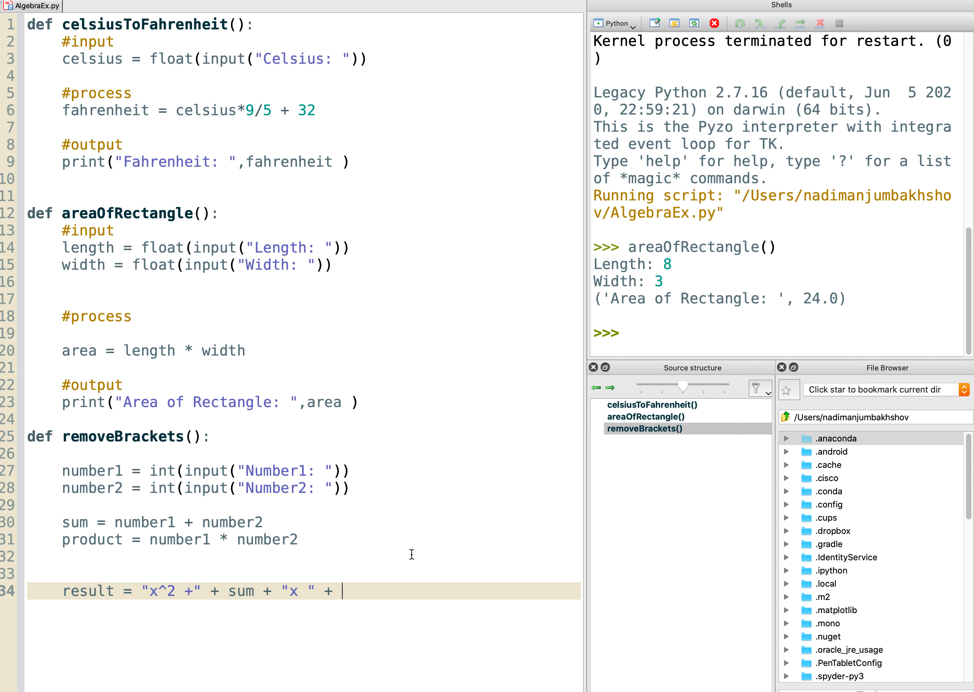
text(product)
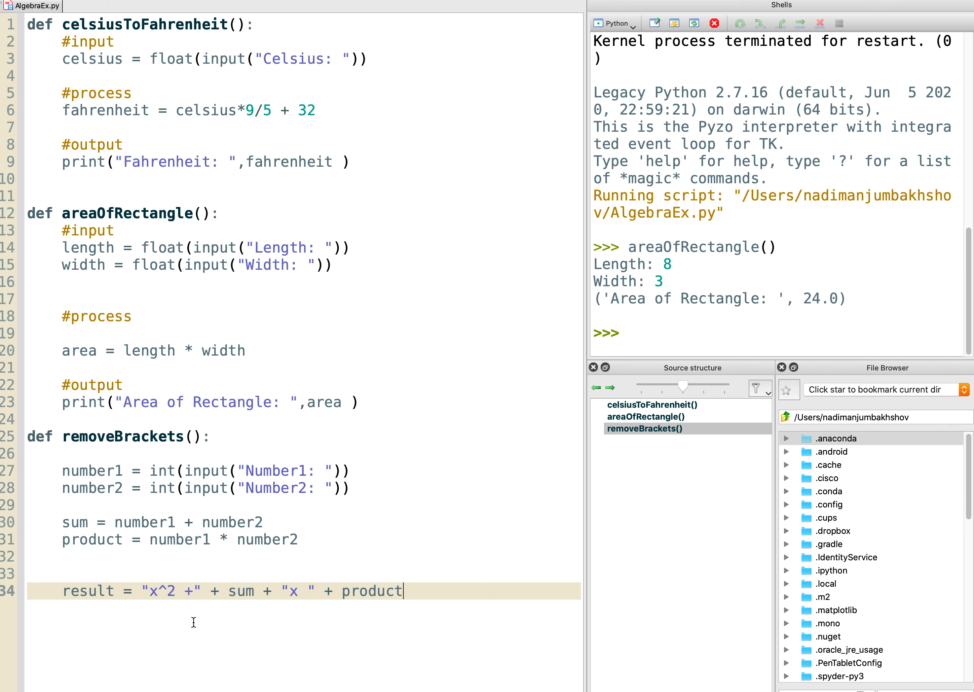
mouse_move(238, 590)
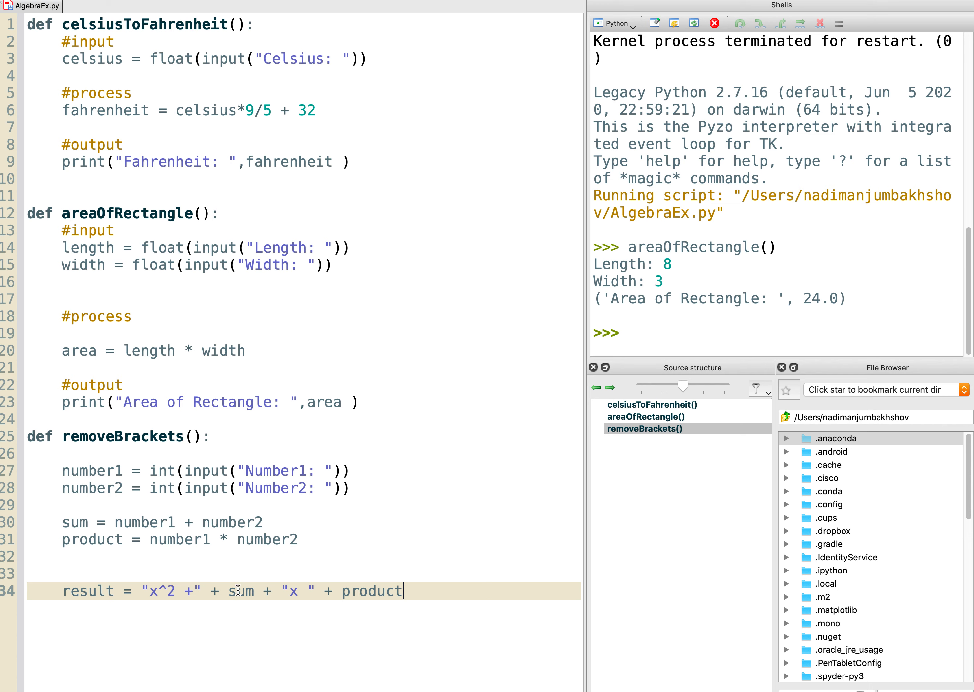
mouse_move(439, 600)
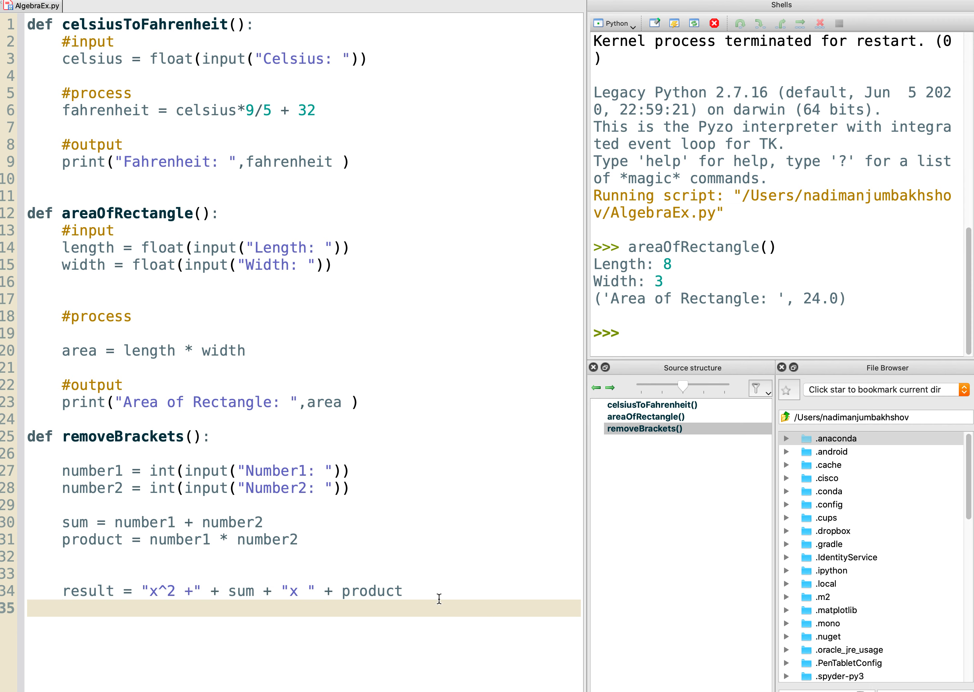
End removeBrackets with print(result).
text(print())
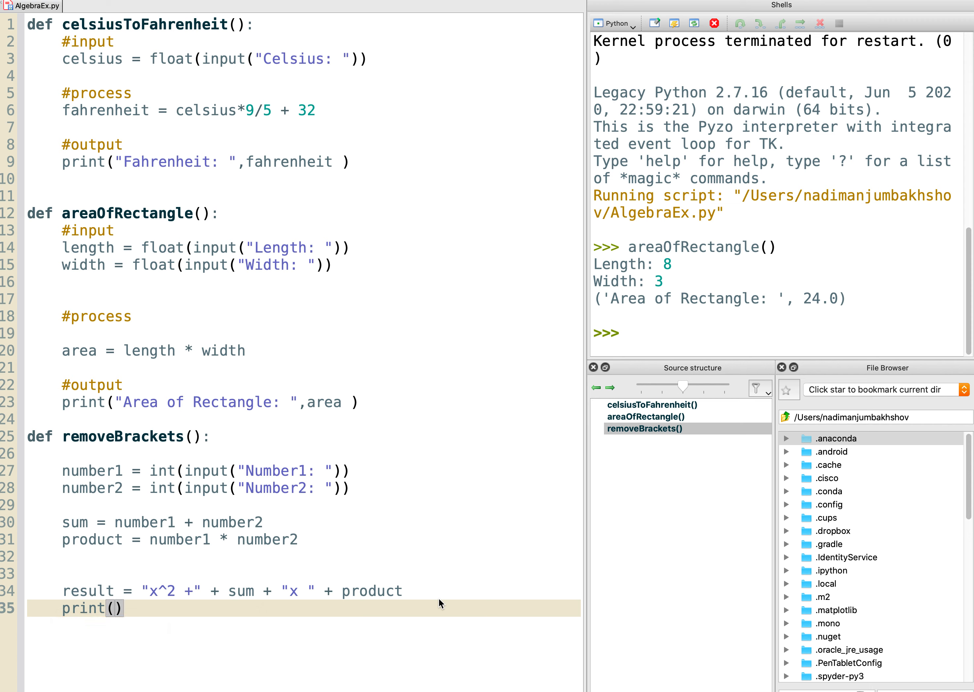
text(result)
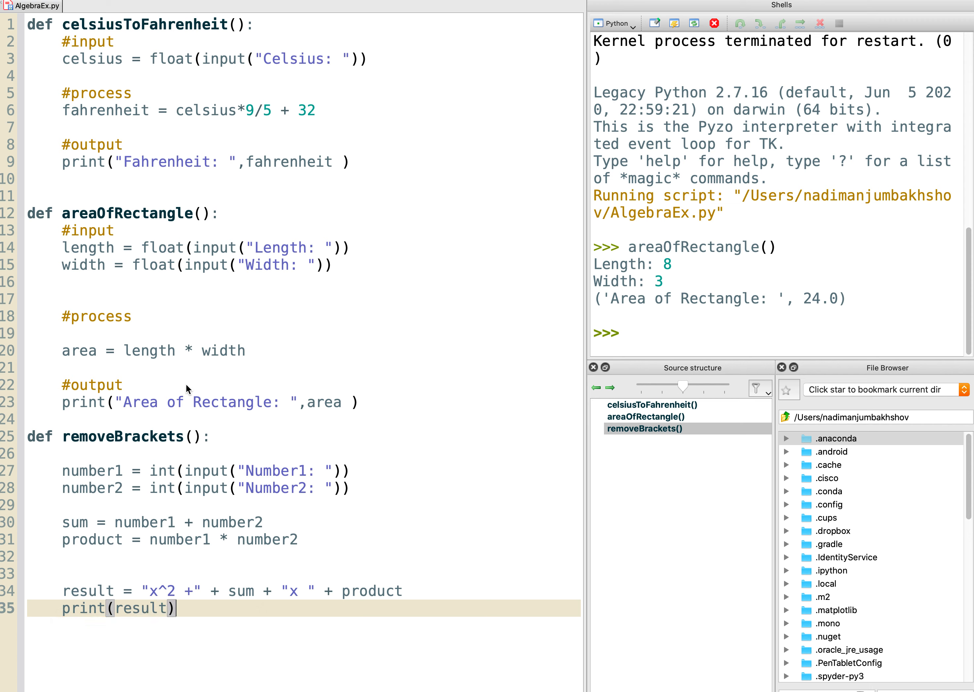
mouse_move(170, 470)
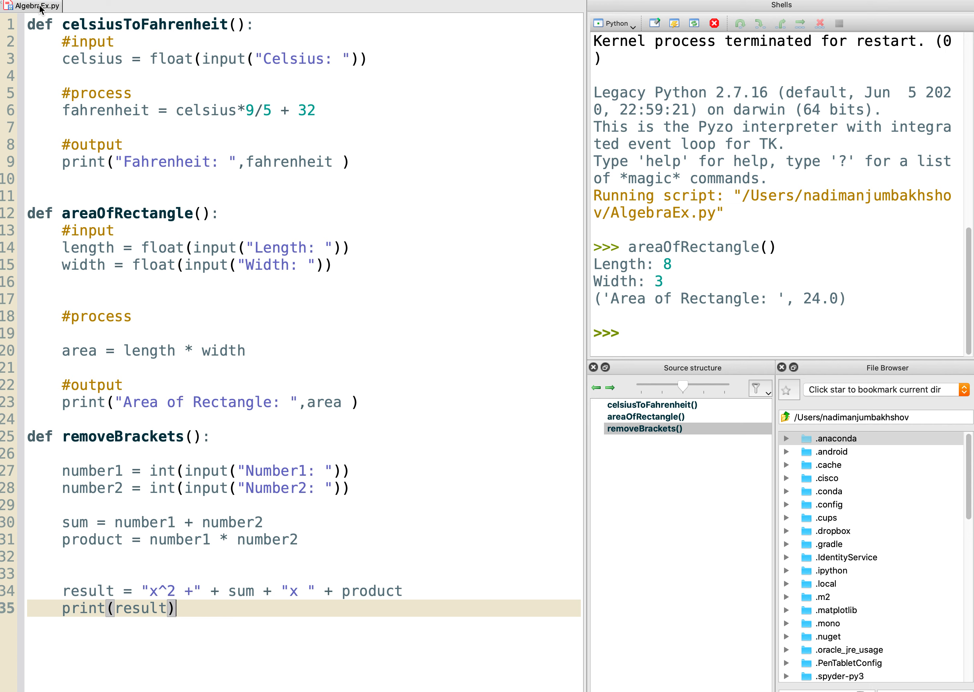
Run AlgebraEx.py as script and call removeBrackets() with 6 and -3, hitting a str/int TypeError.
right_click(33, 6)
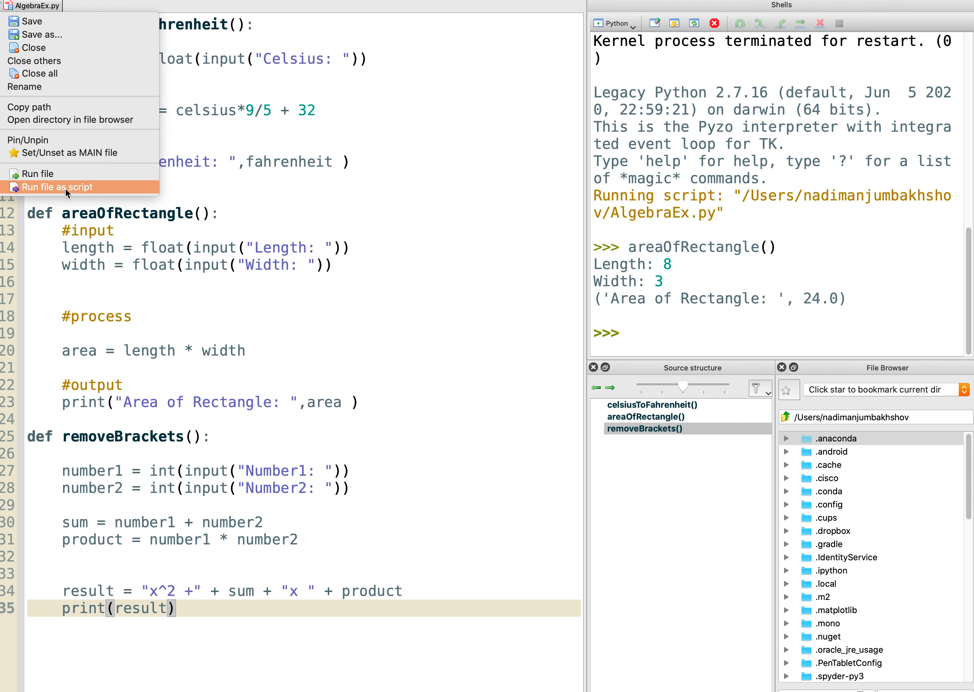
mouse_move(67, 187)
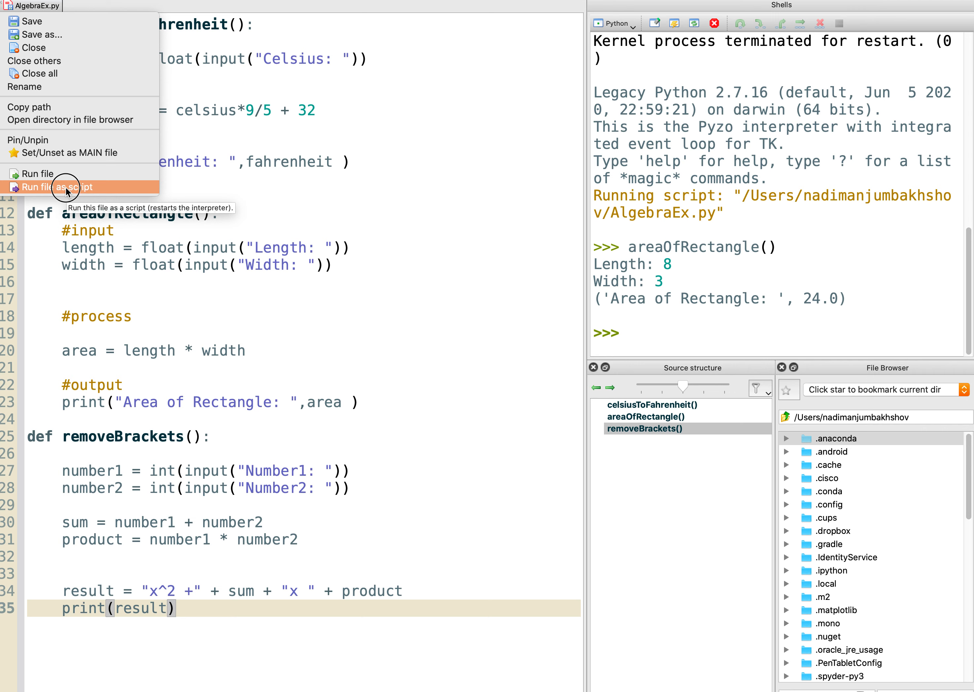
click(58, 187)
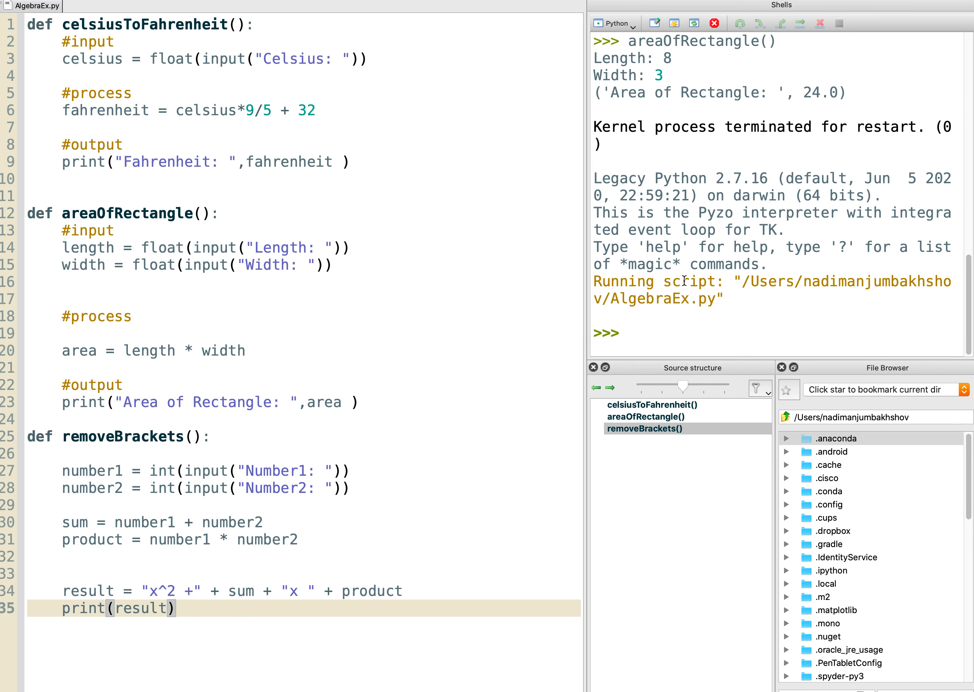
mouse_move(326, 348)
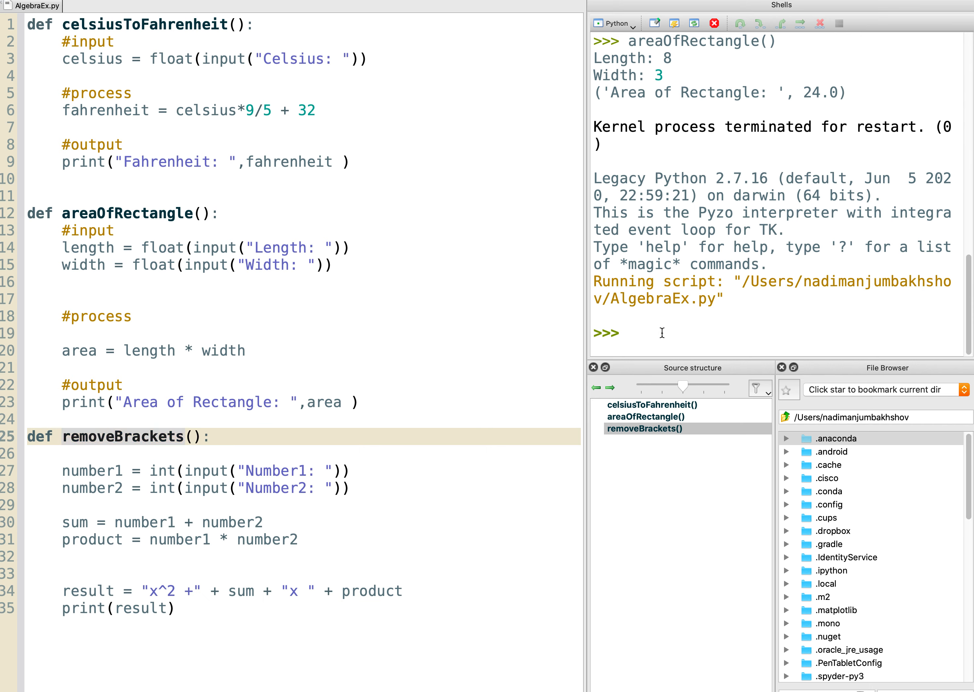
text(removeBrackets())
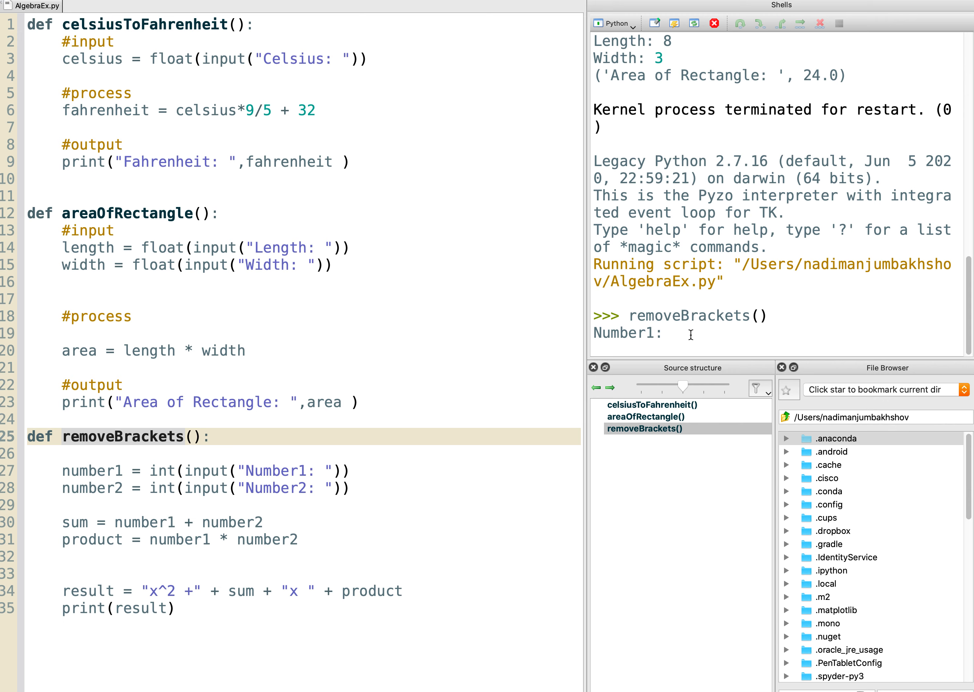
text(6)
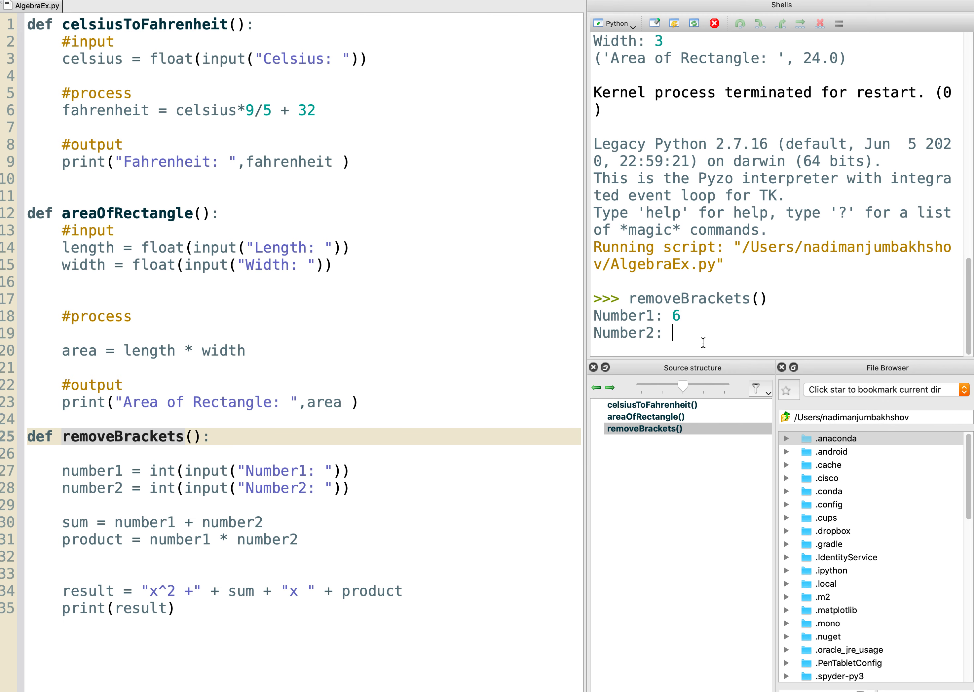
mouse_move(718, 341)
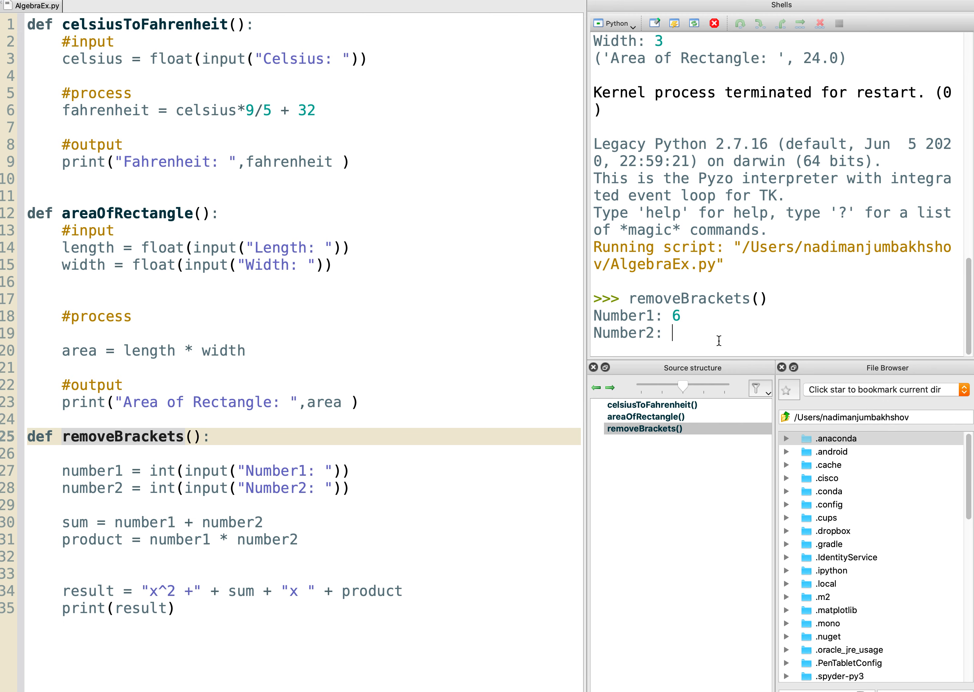
text(-3)
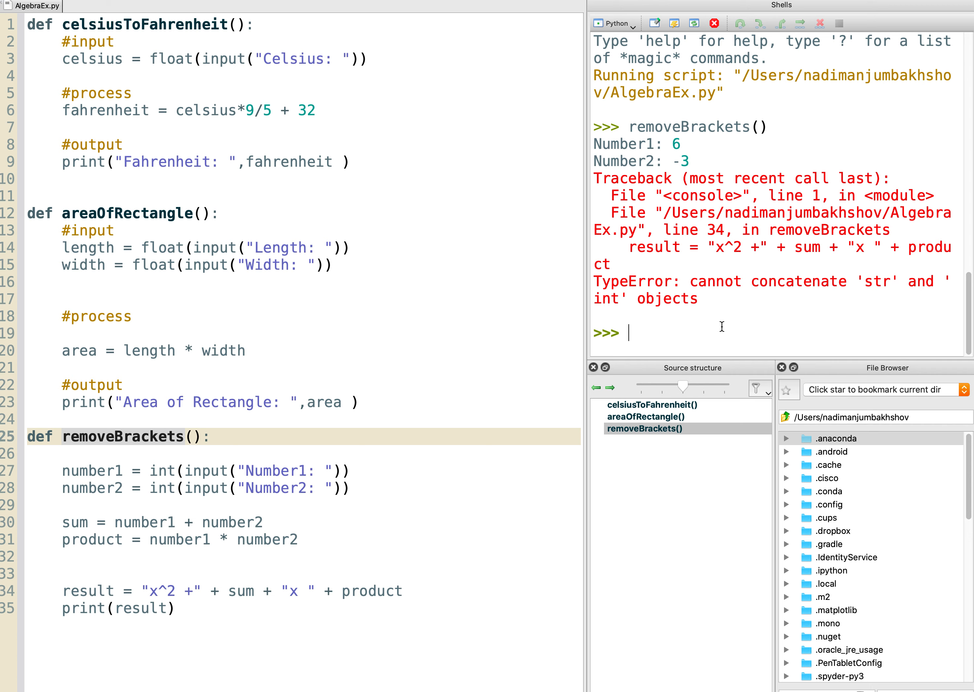
mouse_move(143, 528)
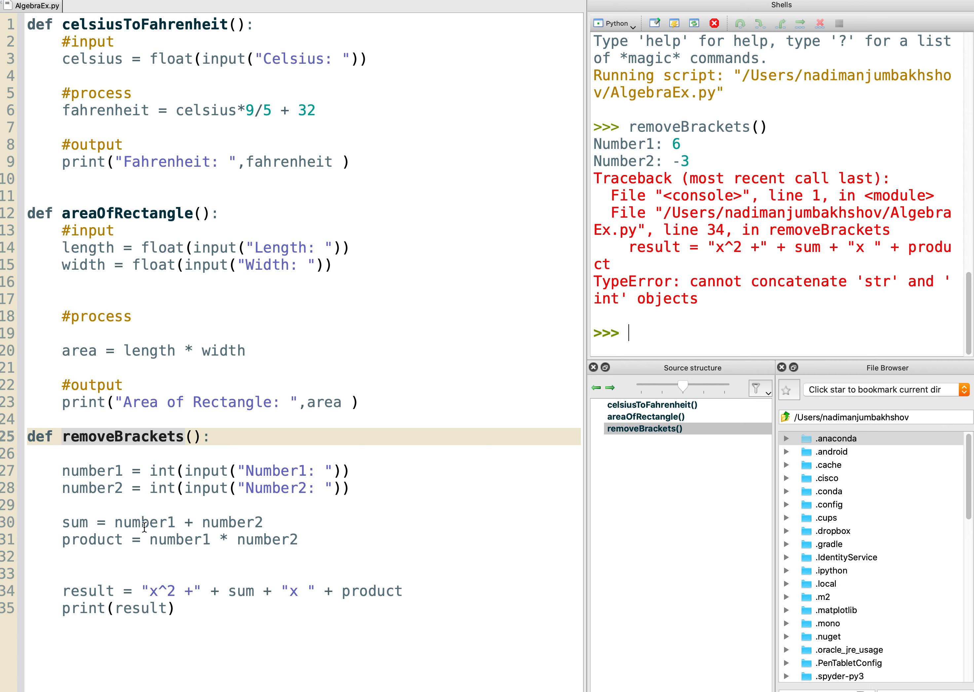
Wrap sum and product in str() on the result line so only strings are concatenated.
double_click(74, 522)
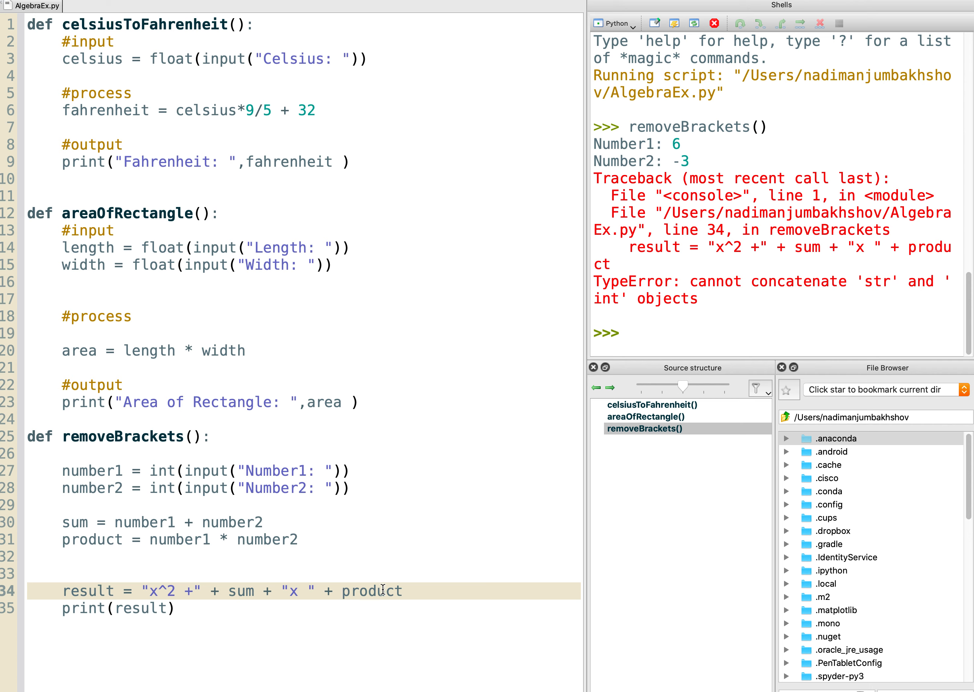
double_click(371, 592)
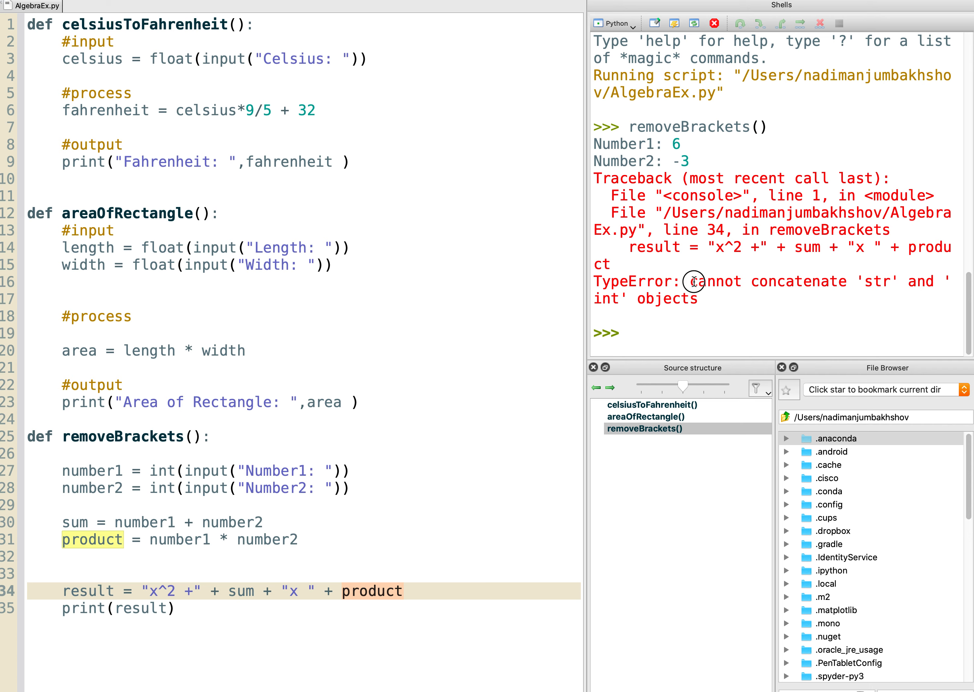
mouse_move(640, 300)
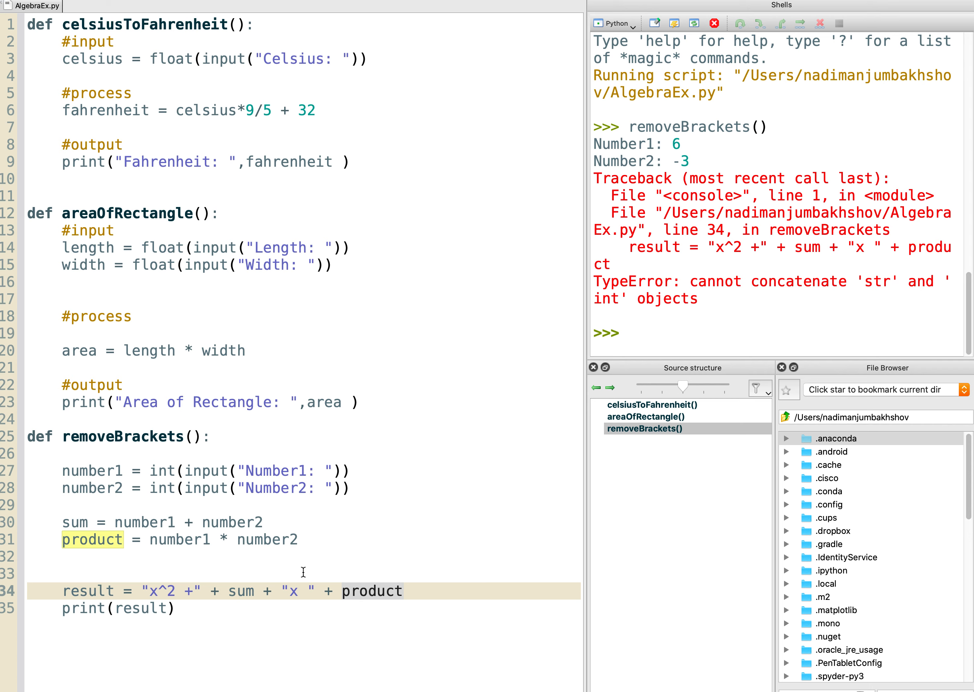
mouse_move(233, 598)
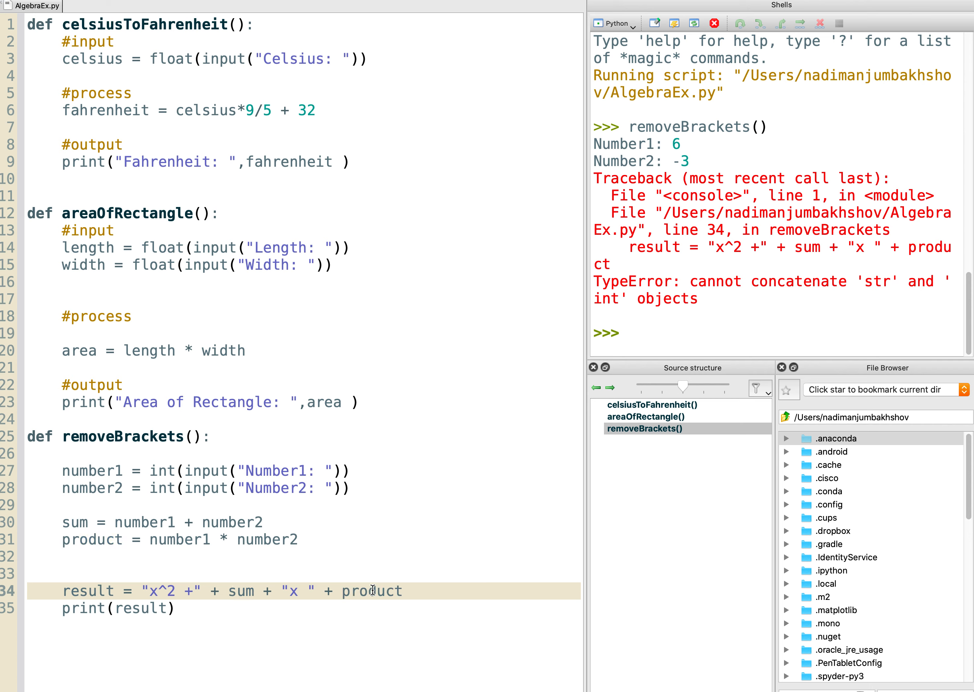
text(s)
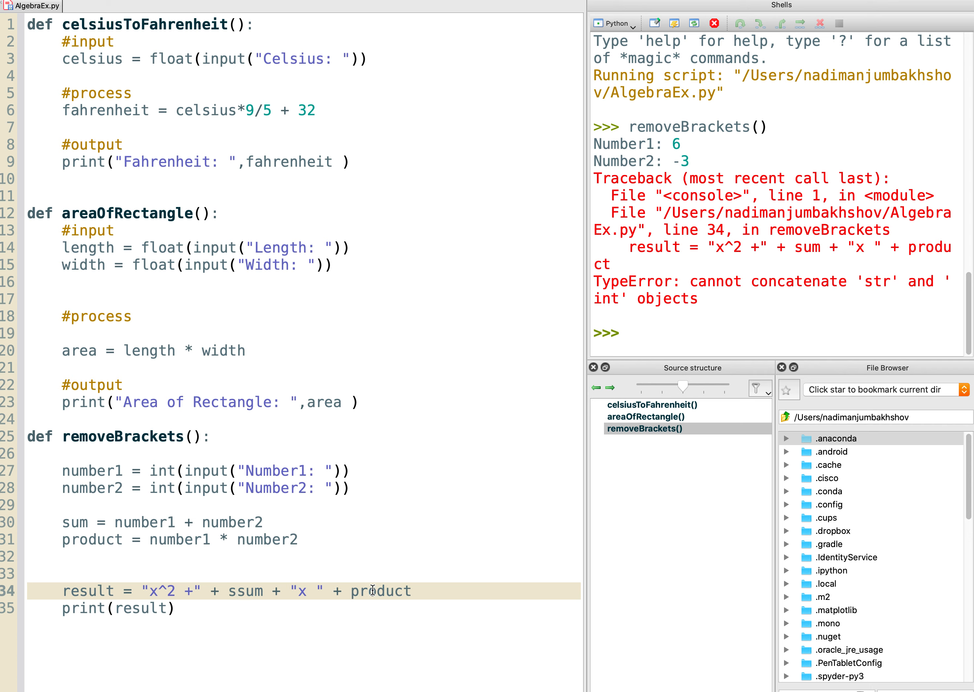
text(str()
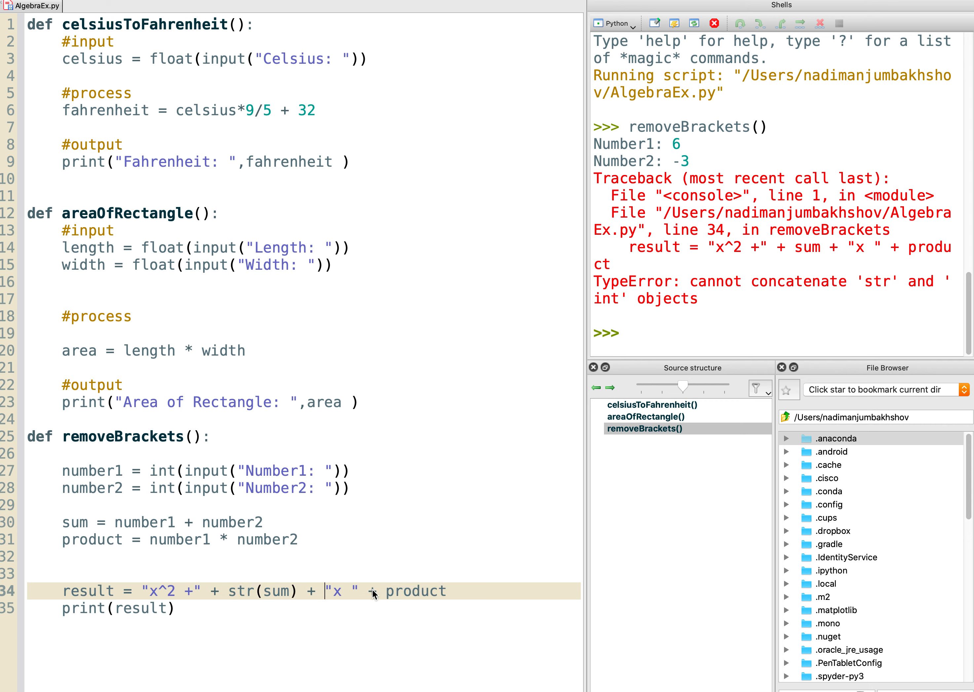
text(str()
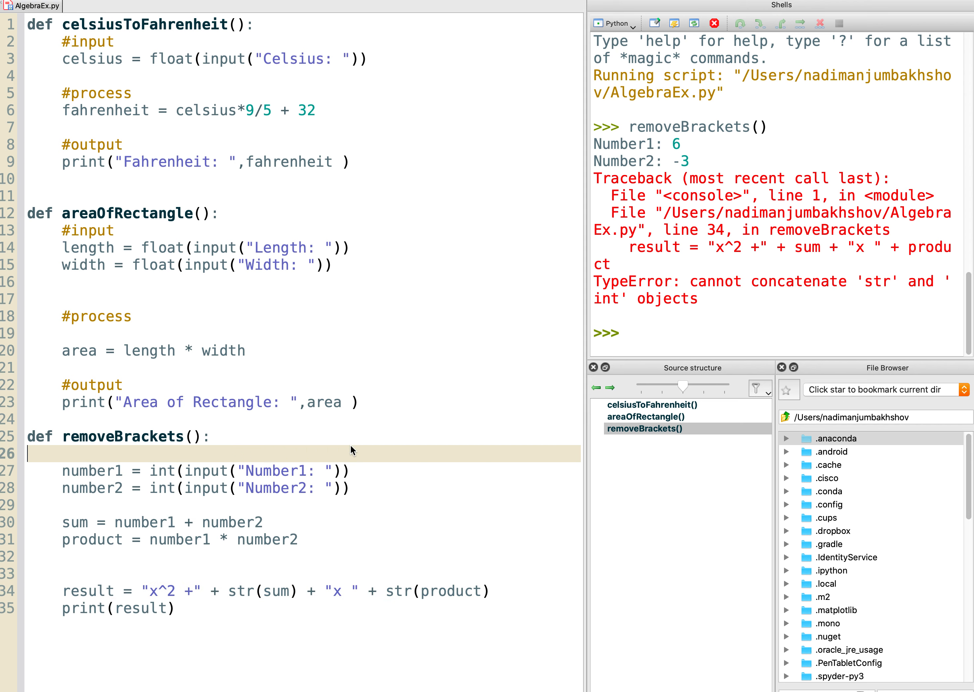
mouse_move(290, 602)
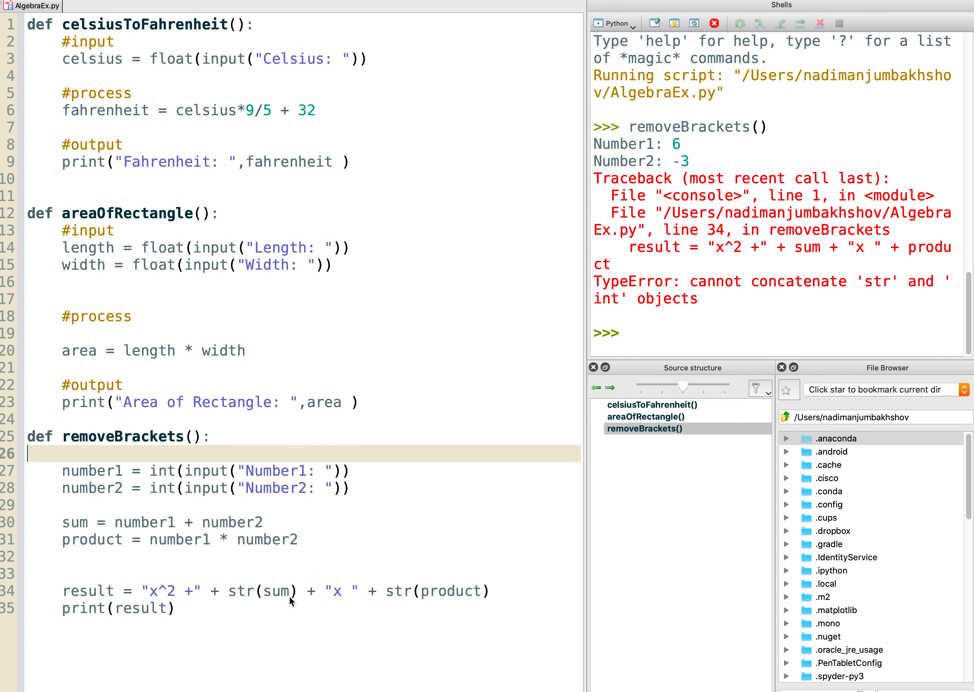
mouse_move(81, 105)
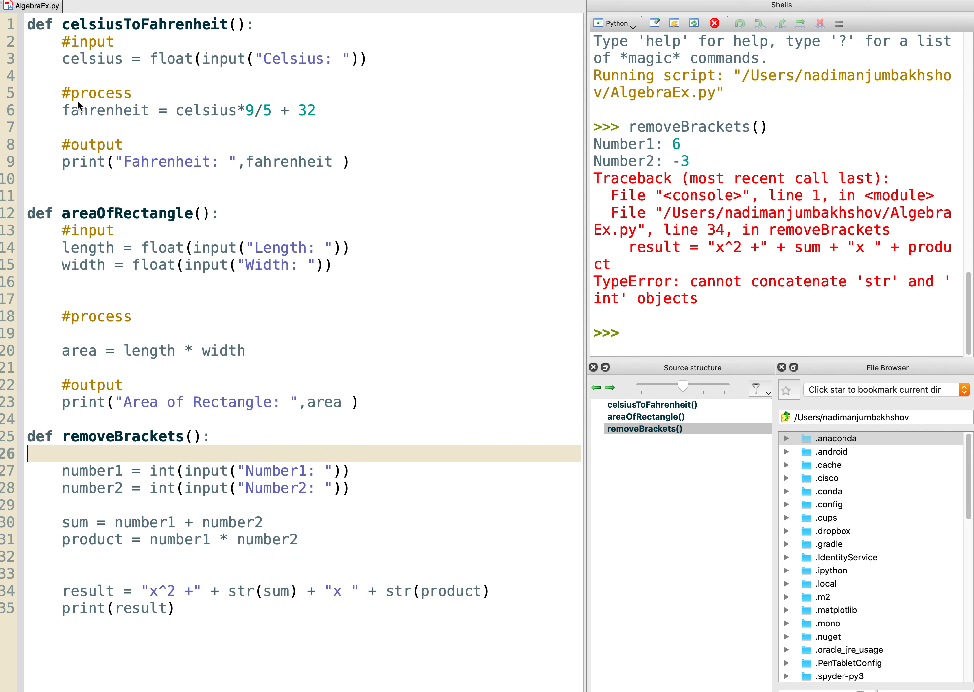
Rerun the script and call removeBrackets() again with inputs 6 and -3.
right_click(32, 5)
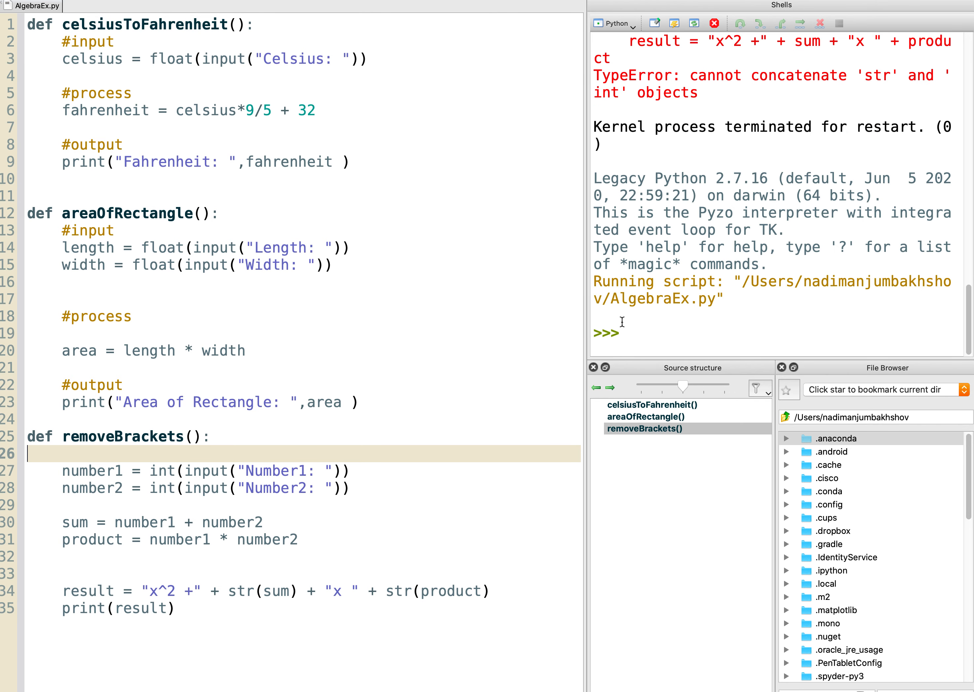
mouse_move(152, 430)
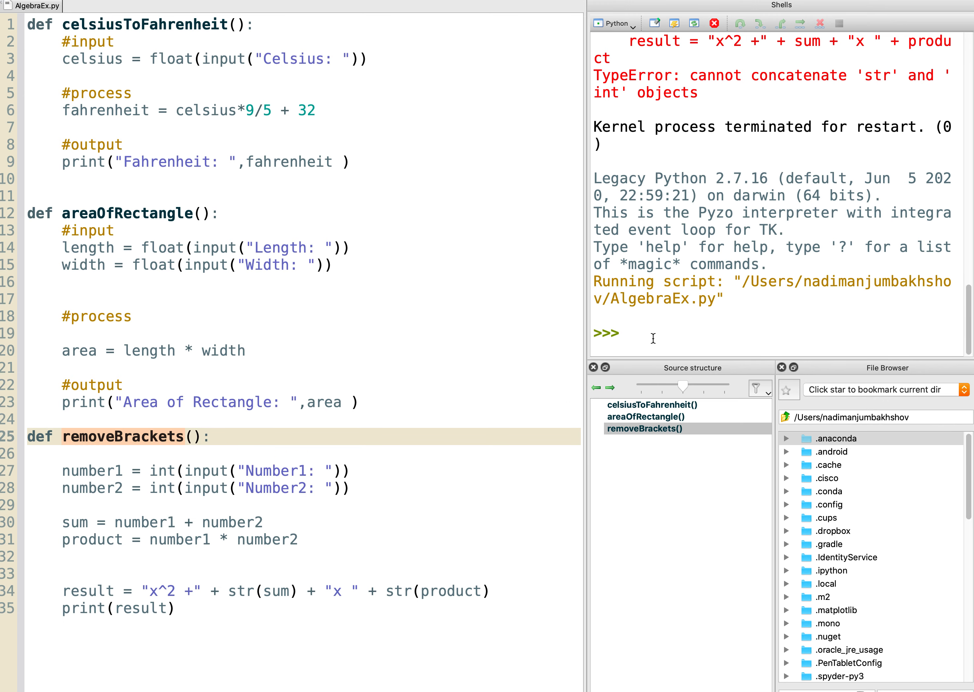
text(removeBrackets(0))
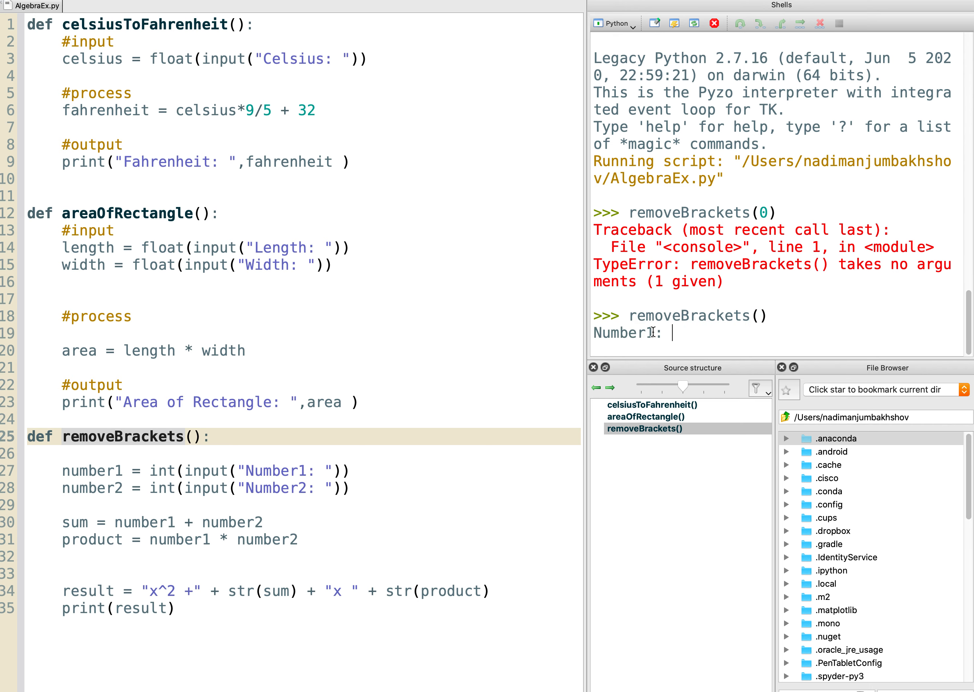
text(6)
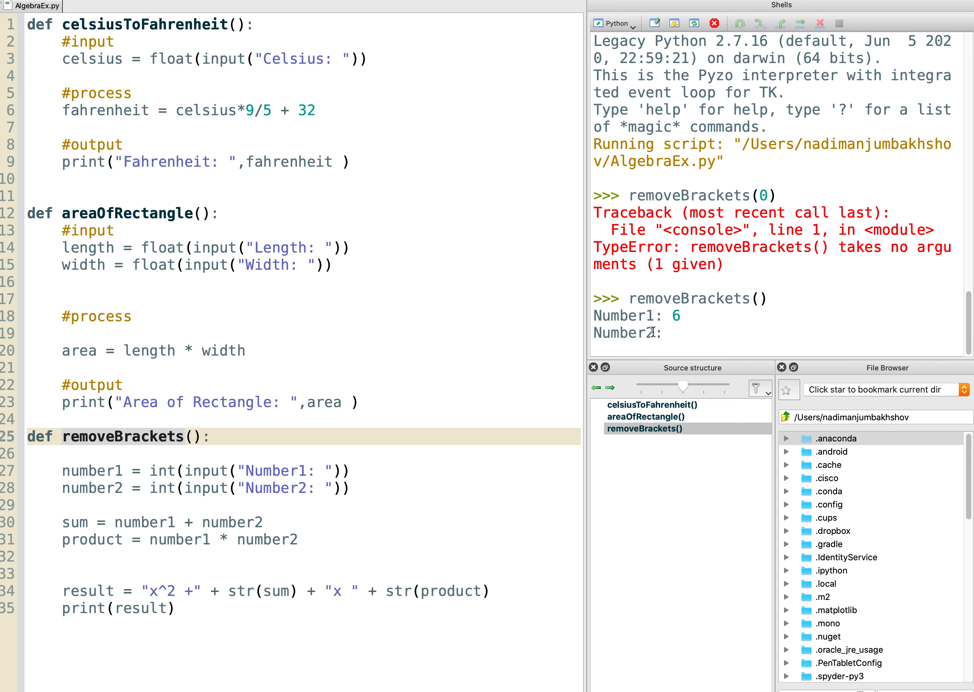
text(-3)
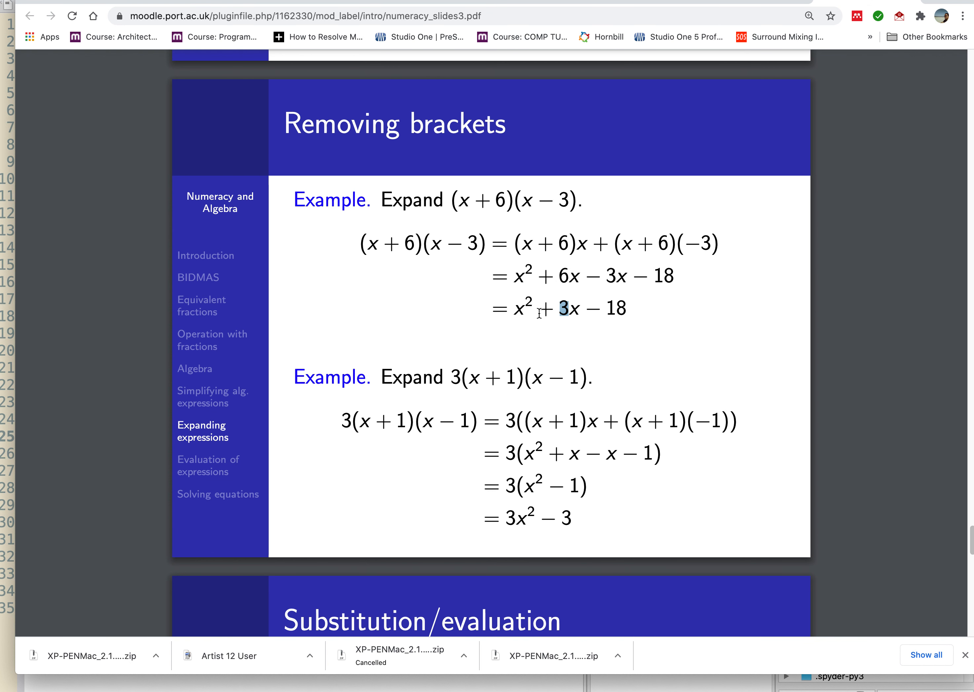
mouse_move(338, 371)
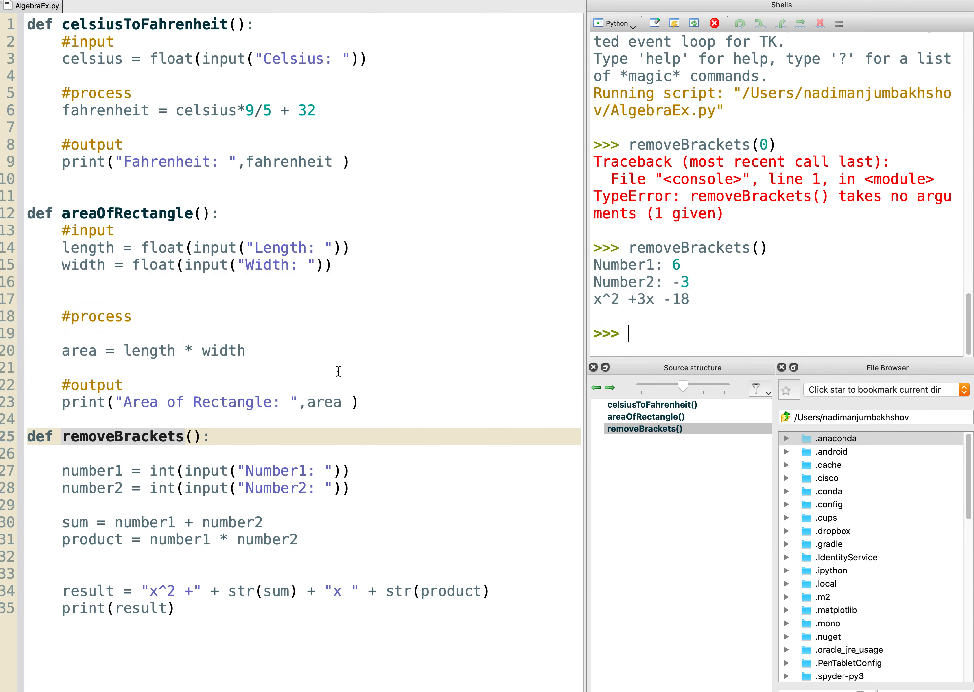
mouse_move(391, 357)
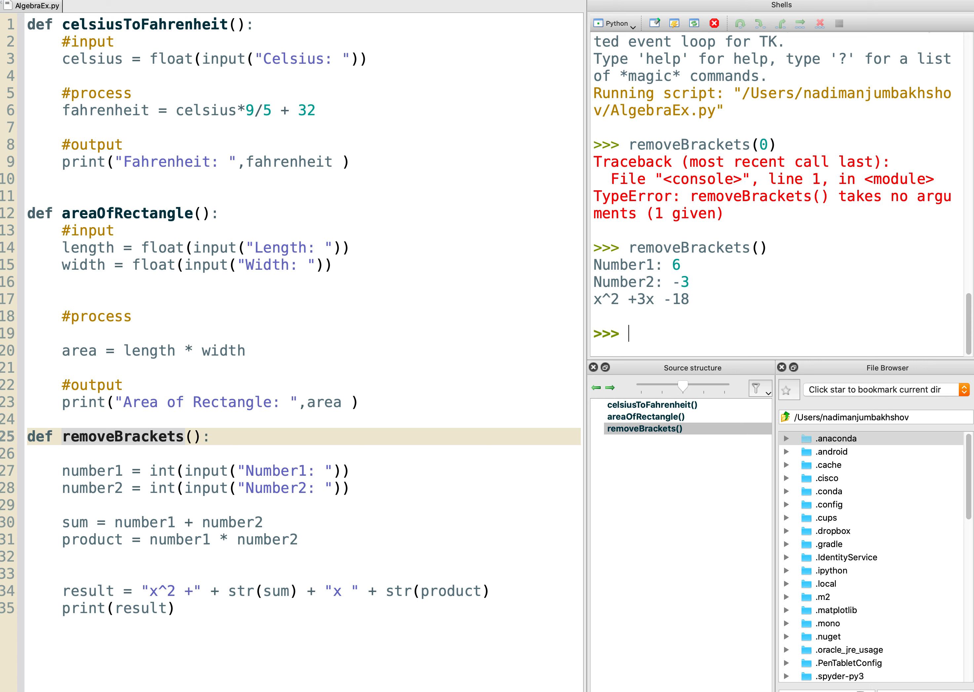
mouse_move(589, 343)
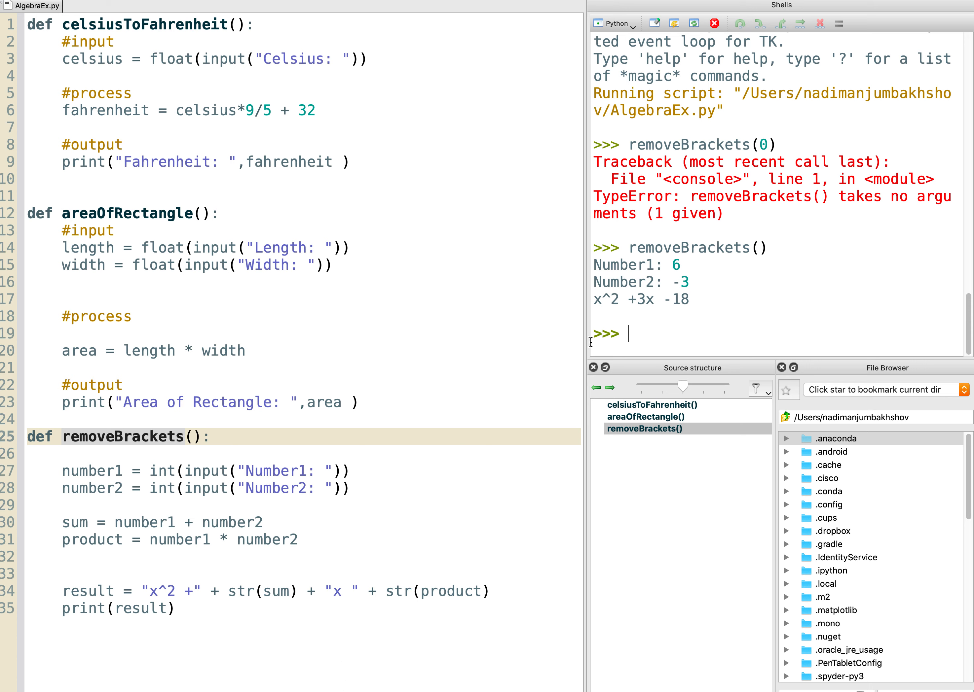
mouse_move(637, 337)
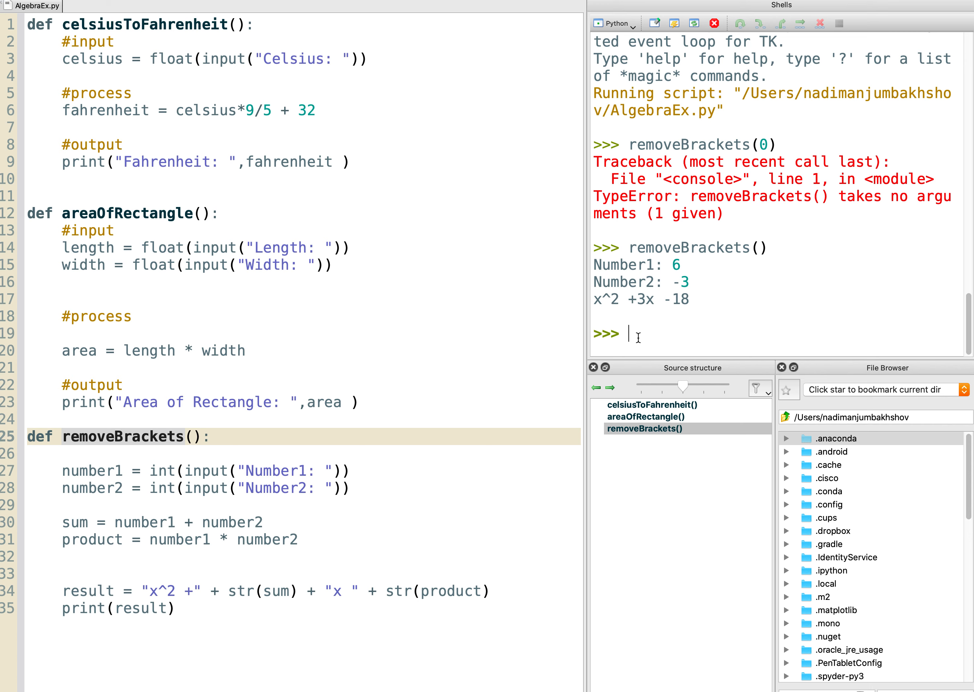
Run removeBrackets with inputs 1 and 1, printing x^2 +2x 1 without a plus.
double_click(124, 437)
text(removeBrackets()
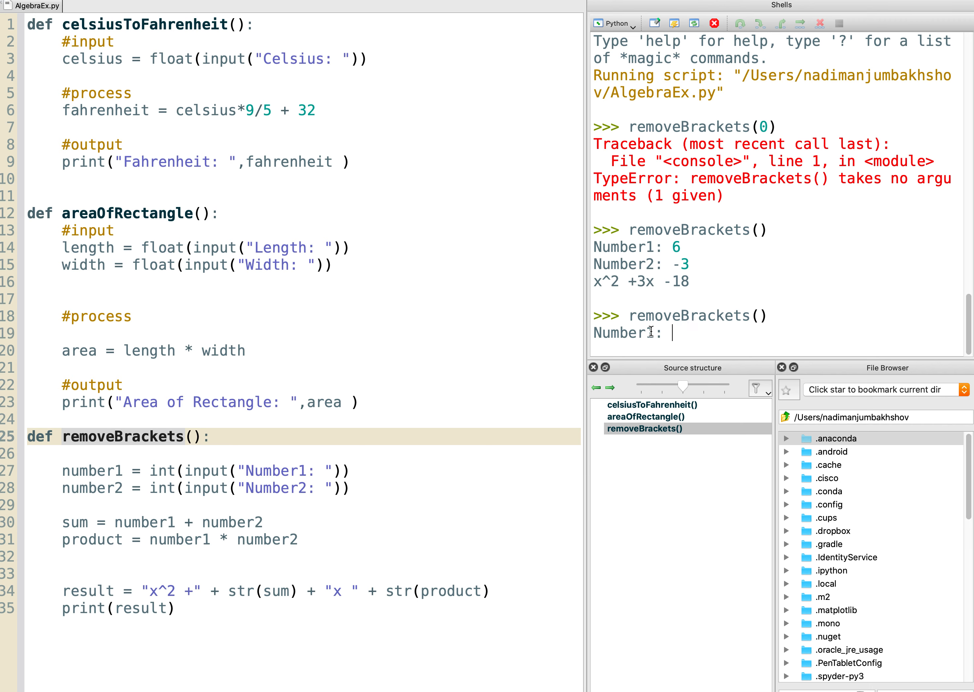
text(1)
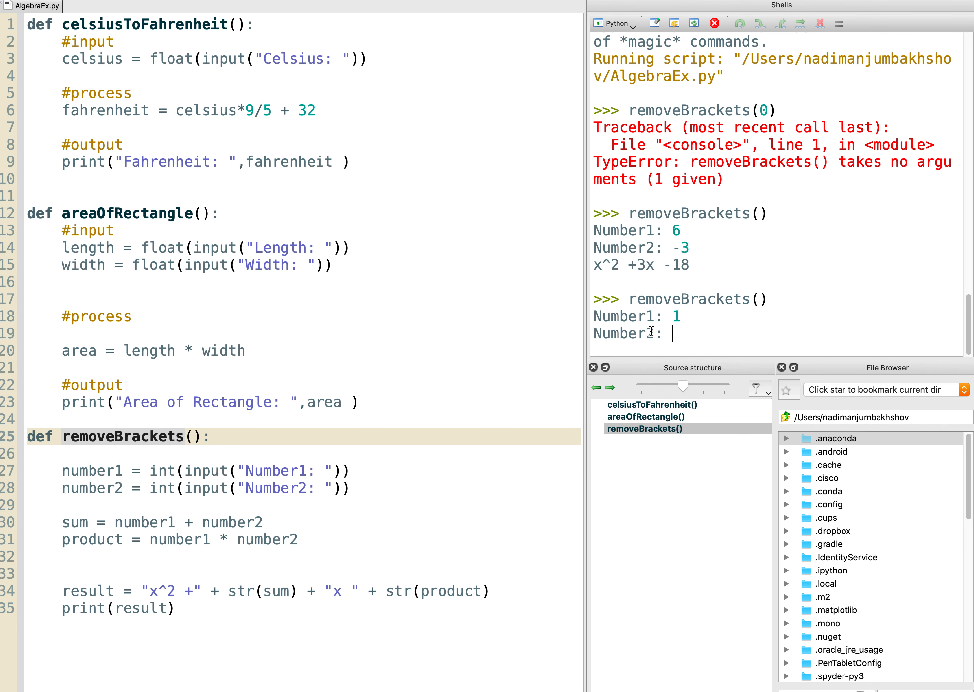
text(1)
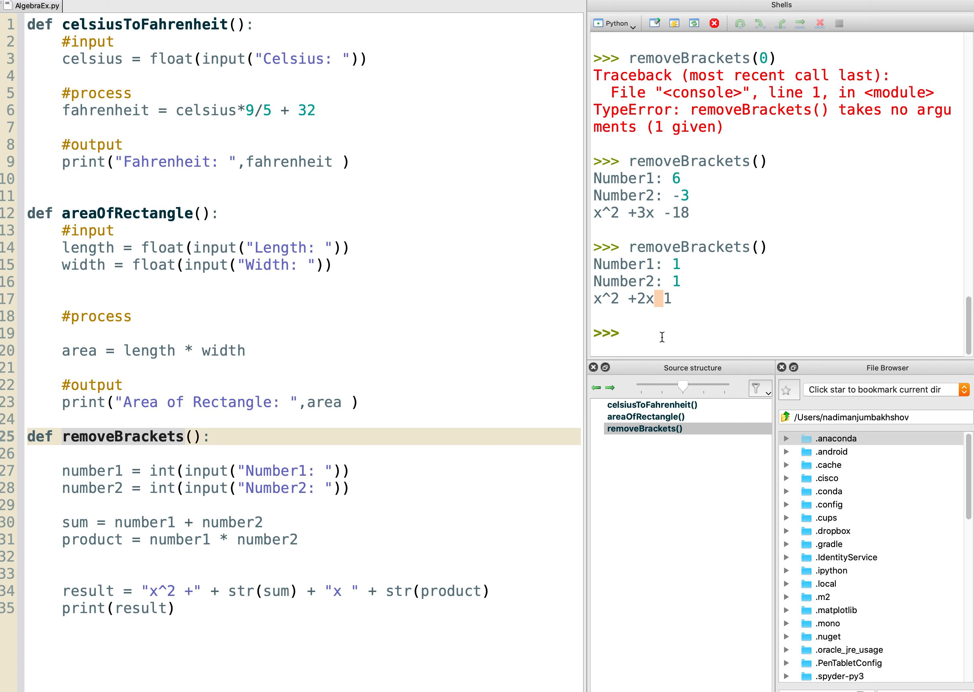
mouse_move(368, 602)
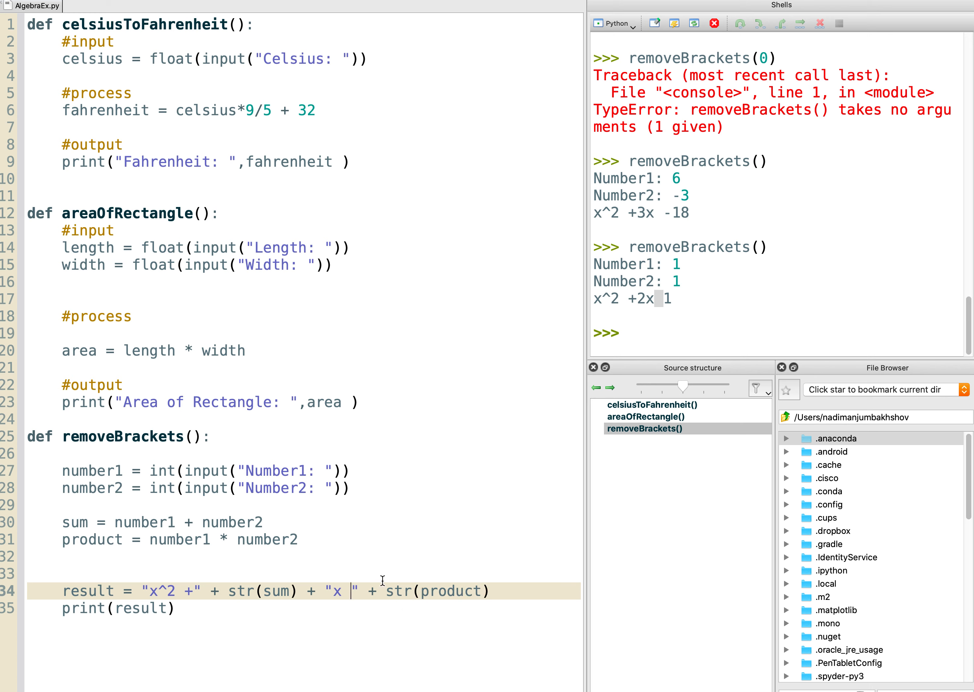
Add a plus before the constant term on line 34 and rerun the file as a script.
text(+)
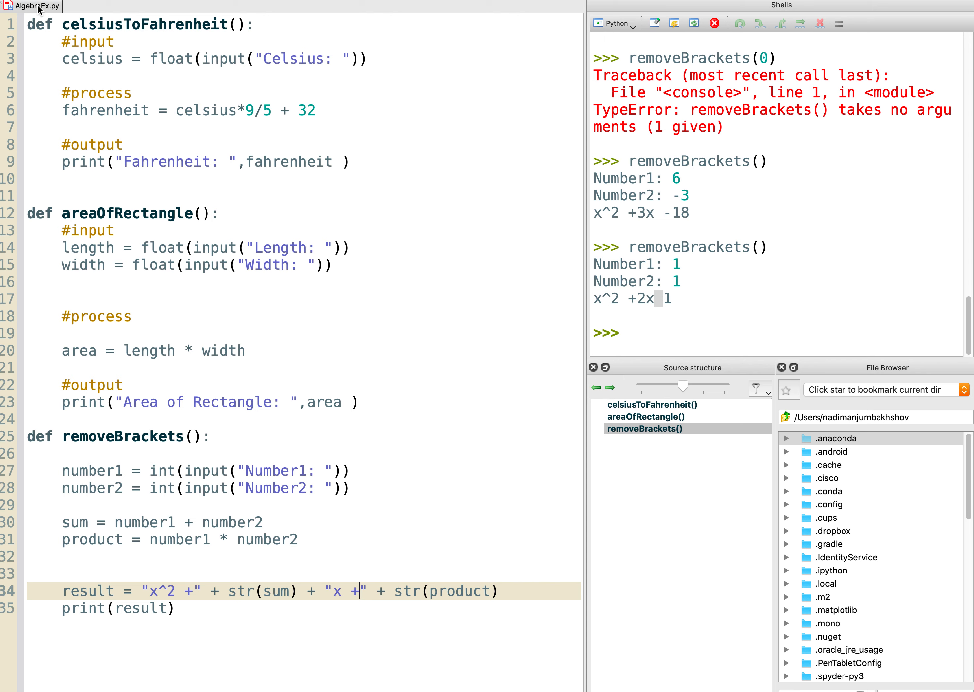
right_click(32, 5)
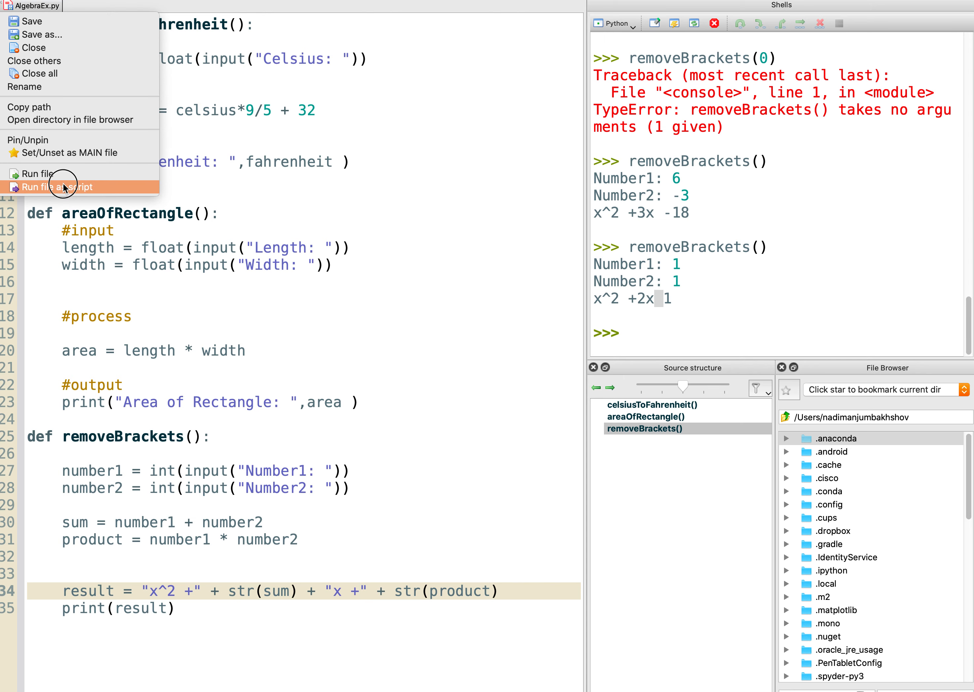
click(57, 187)
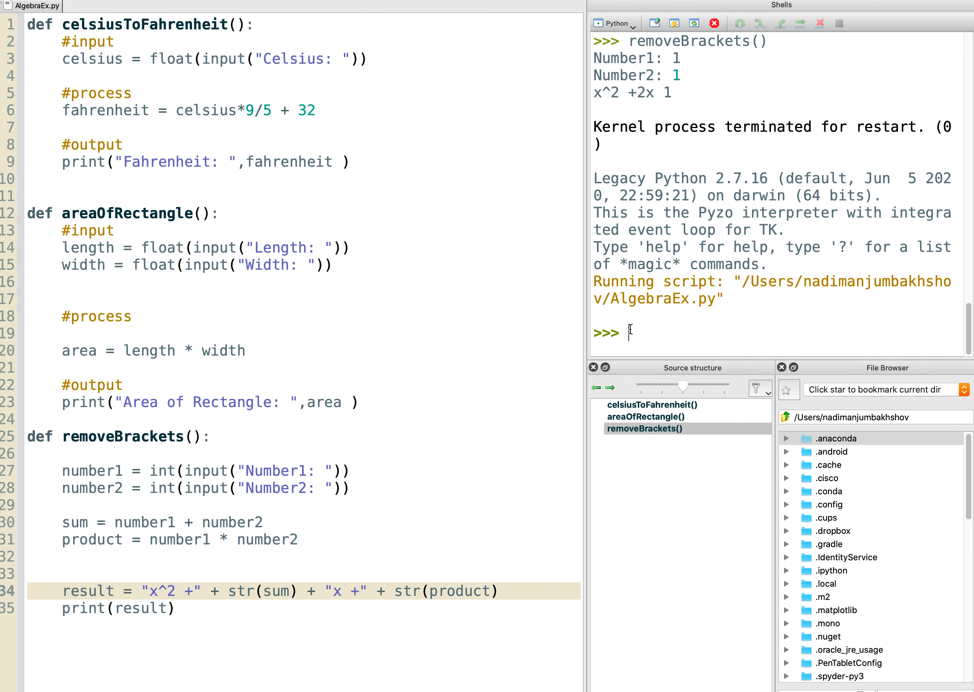
Call removeBrackets again with 1,1 and 6,-3, printing x^2 +2x +1 and x^2 +3x +-18.
text(removeBrackets())
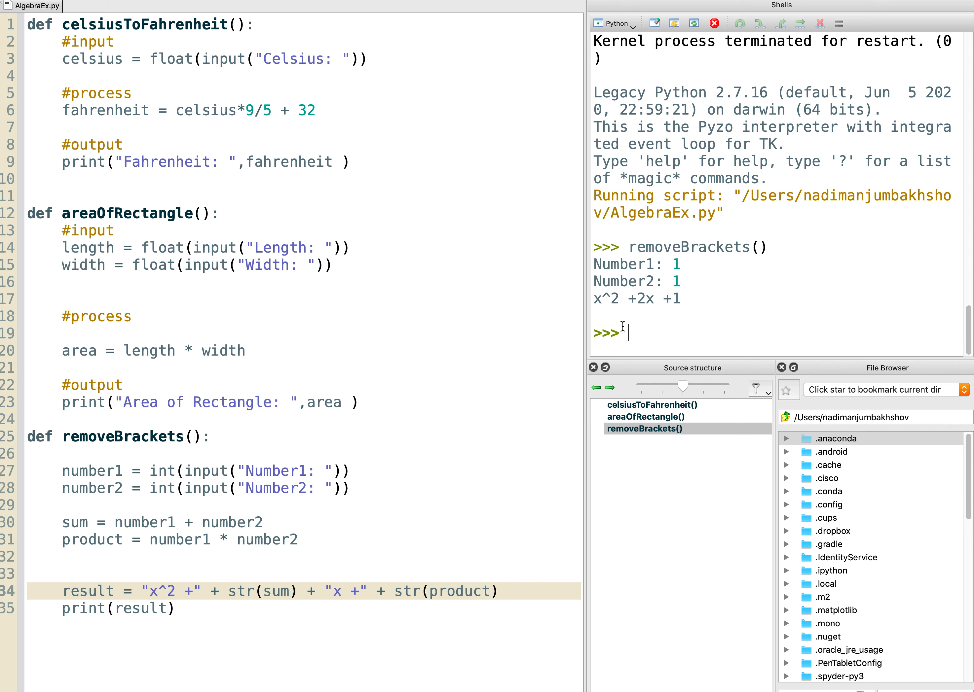
text(removeBrackets())
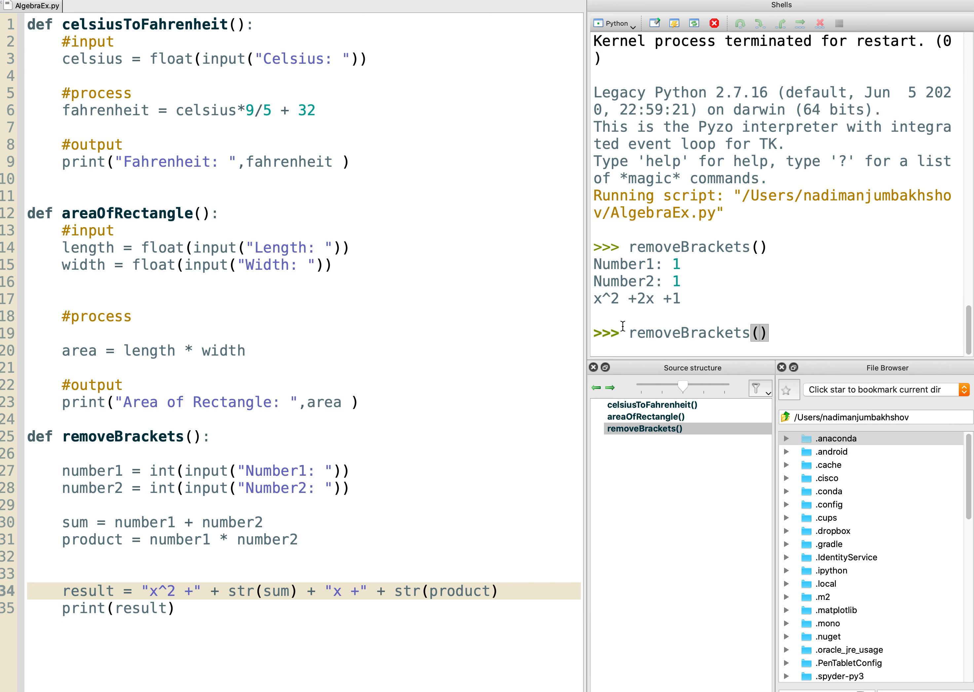
text(6)
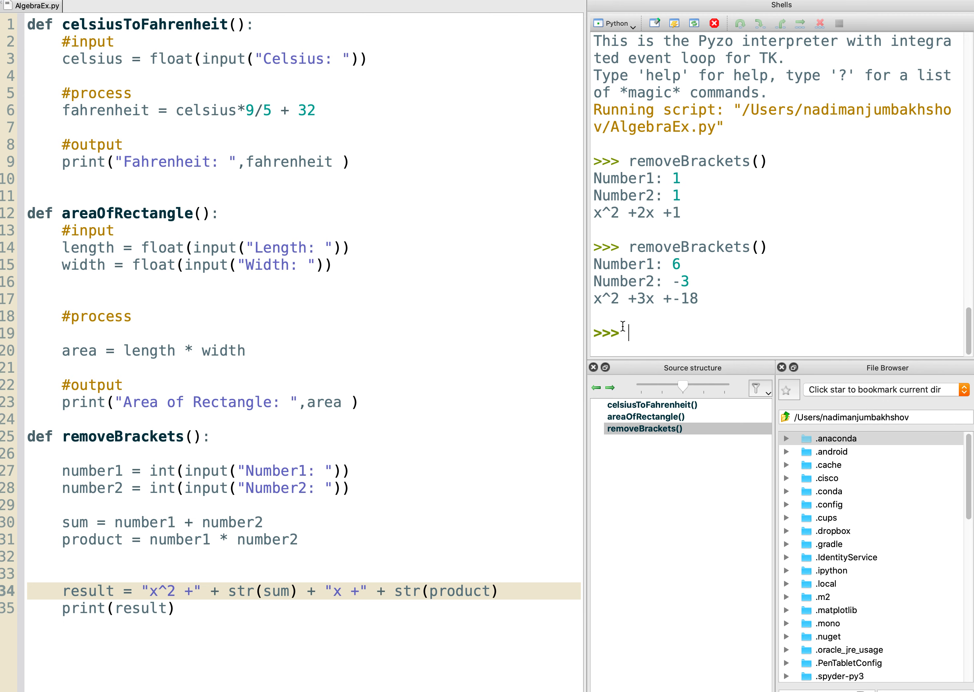
mouse_move(657, 296)
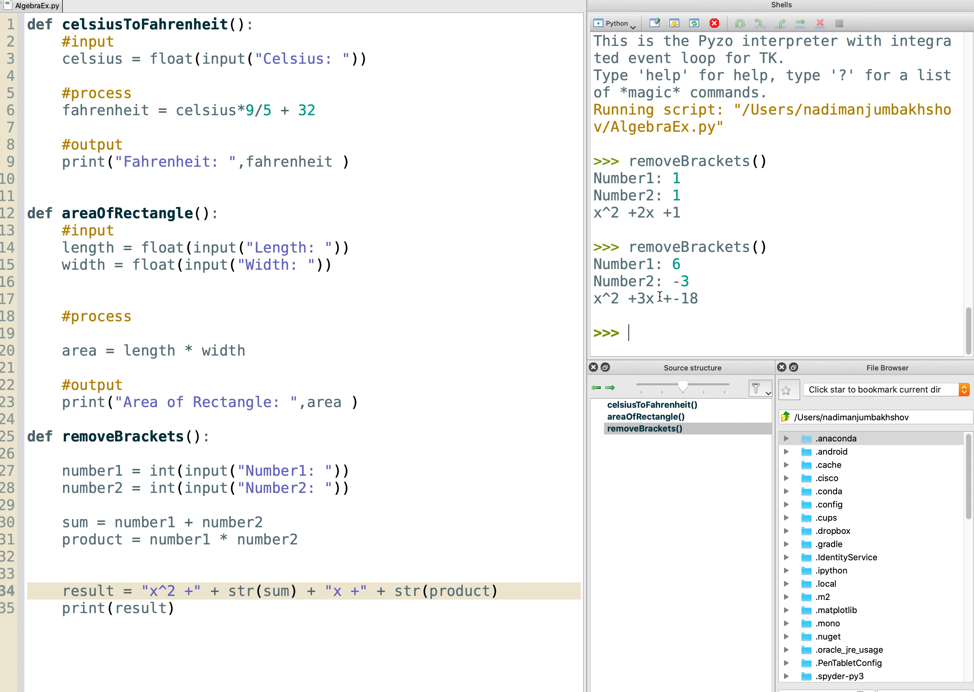